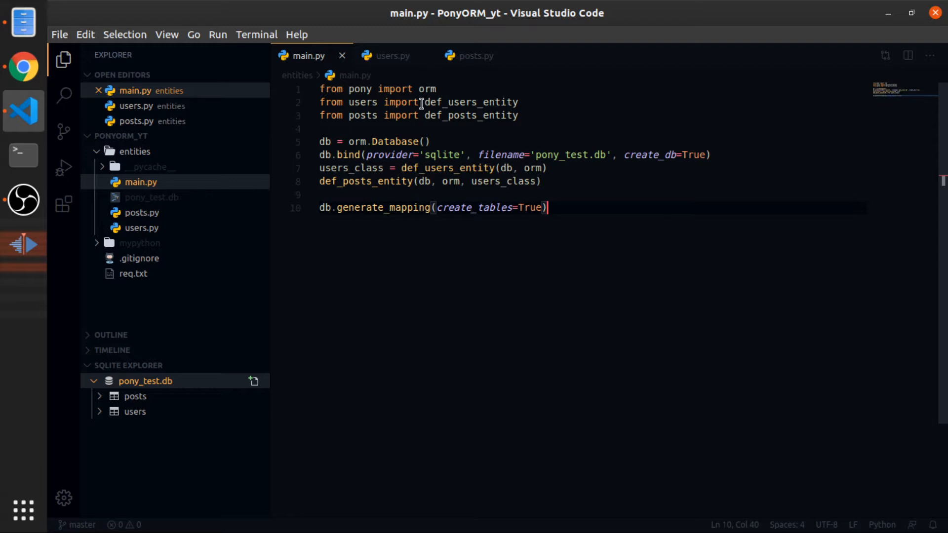
{"action": "mouse_move", "coordinate": [392, 212]}
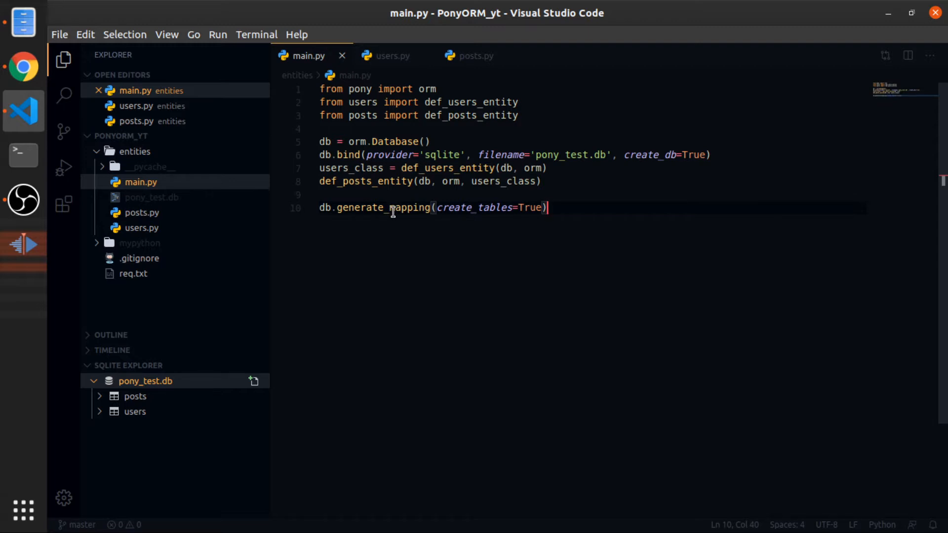
{"action": "mouse_move", "coordinate": [382, 198]}
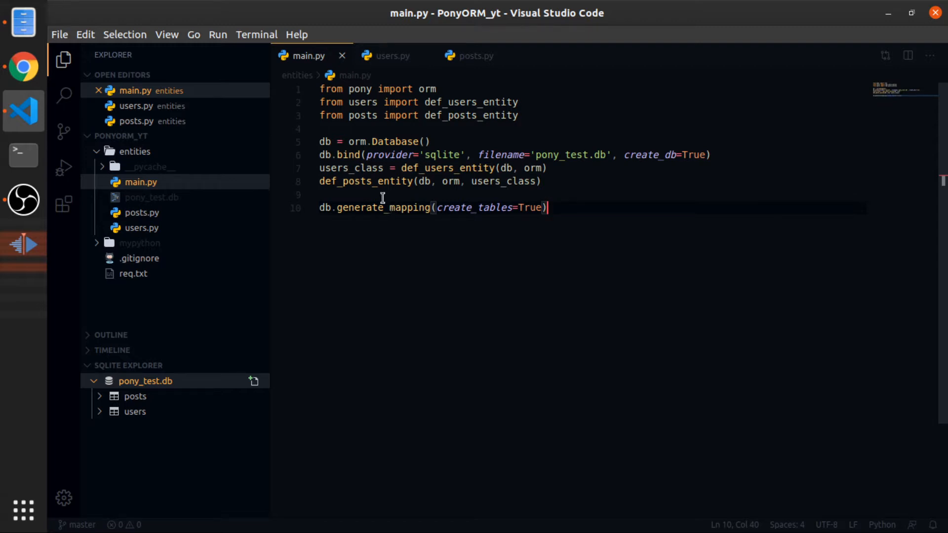
Scroll the Faker docs to Basic Usage (pip install, Faker() example) and close the blank tab.
{"action": "left_click", "coordinate": [391, 56]}
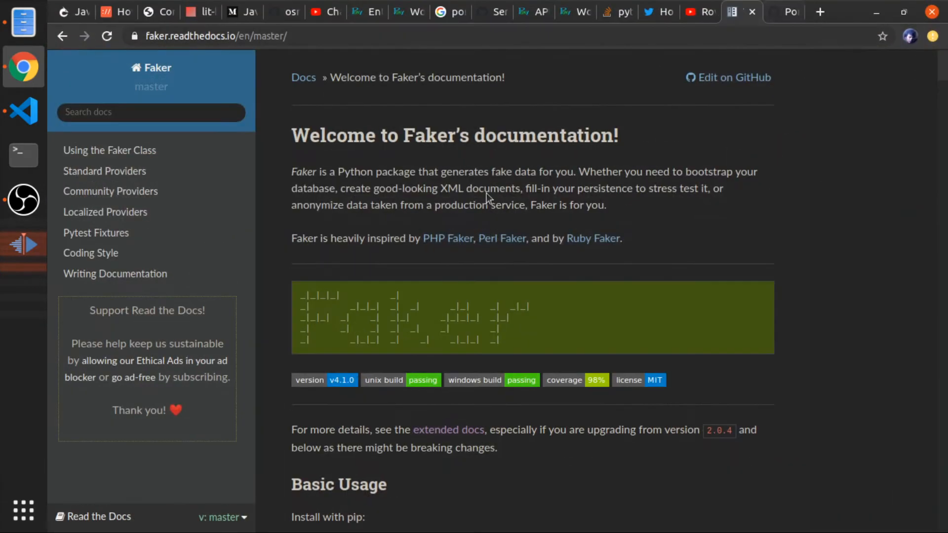
{"action": "scroll", "scroll_direction": "down", "scroll_amount": 3}
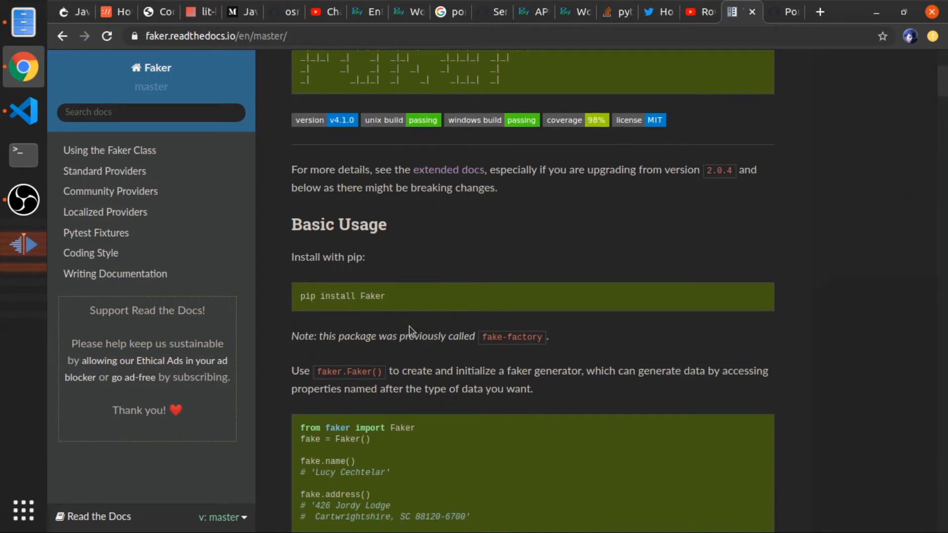
{"action": "scroll", "scroll_direction": "down", "scroll_amount": 3}
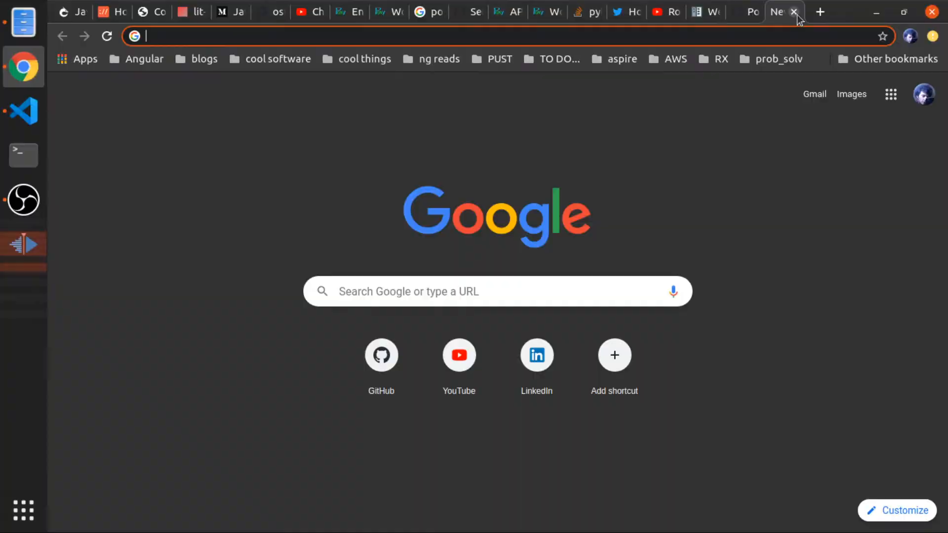
{"action": "left_click", "coordinate": [23, 111]}
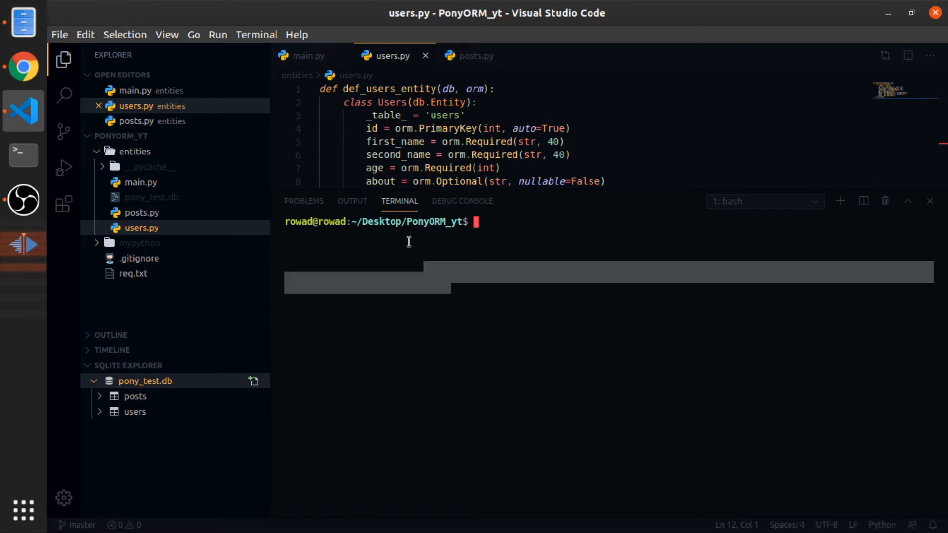
Activate the mypython virtual environment with 'source mypython/bin/activate'.
{"action": "type", "text": "my"}
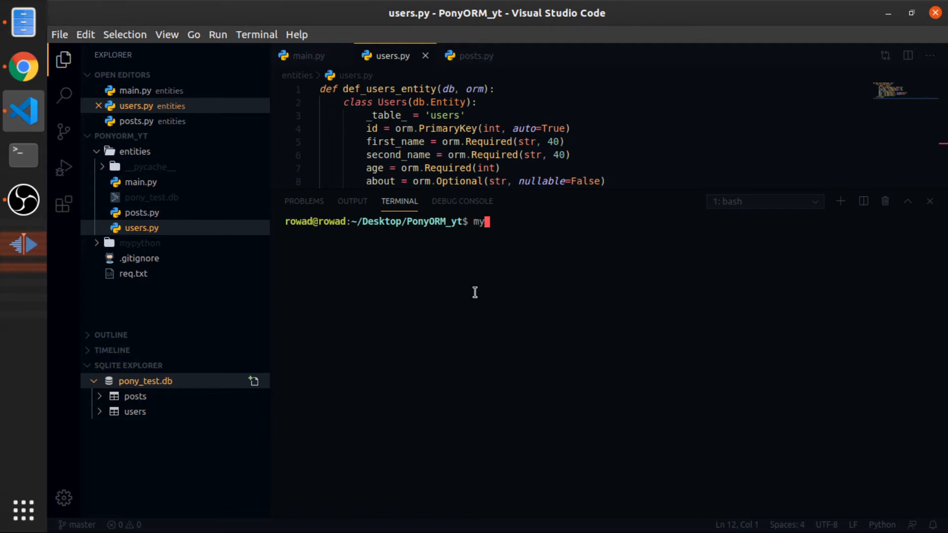
{"action": "type", "text": "so"}
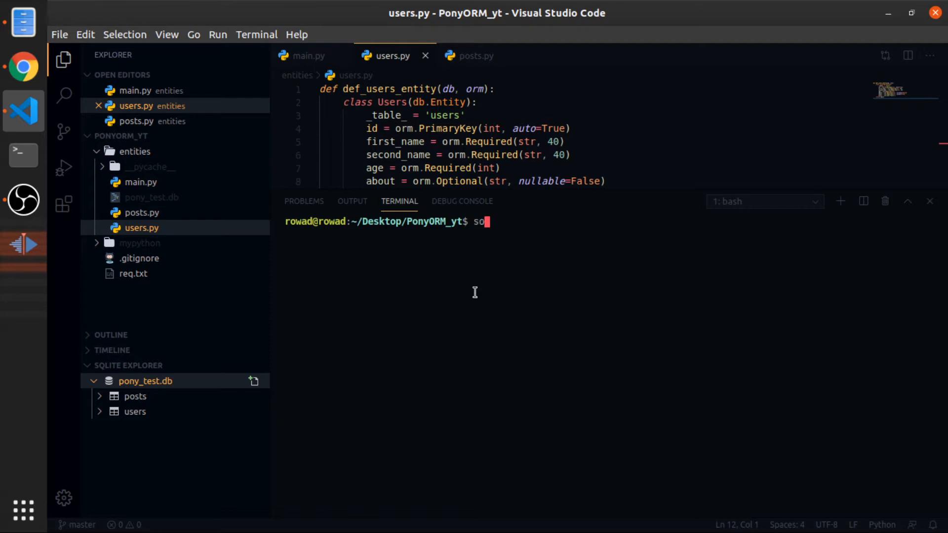
{"action": "type", "text": "urce mypython/a"}
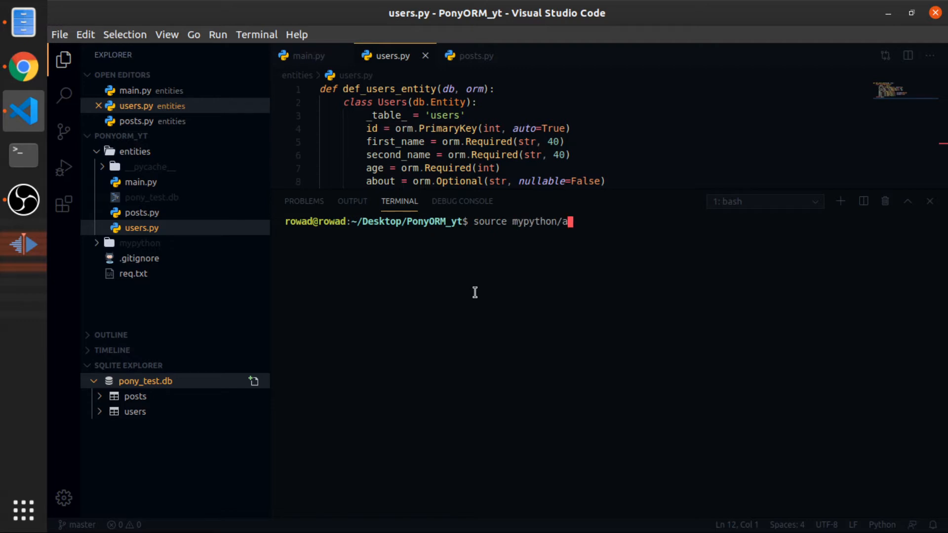
{"action": "type", "text": "bin/"}
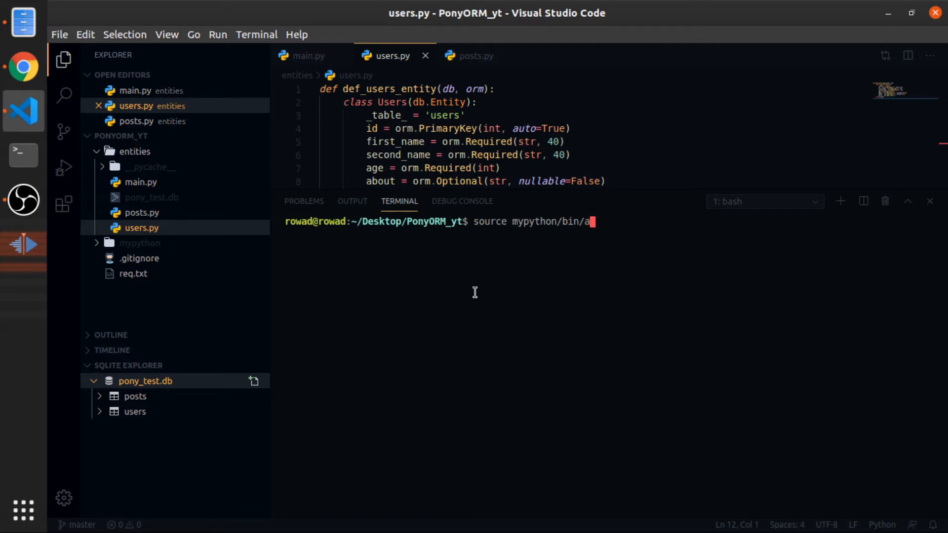
{"action": "key", "text": "Return"}
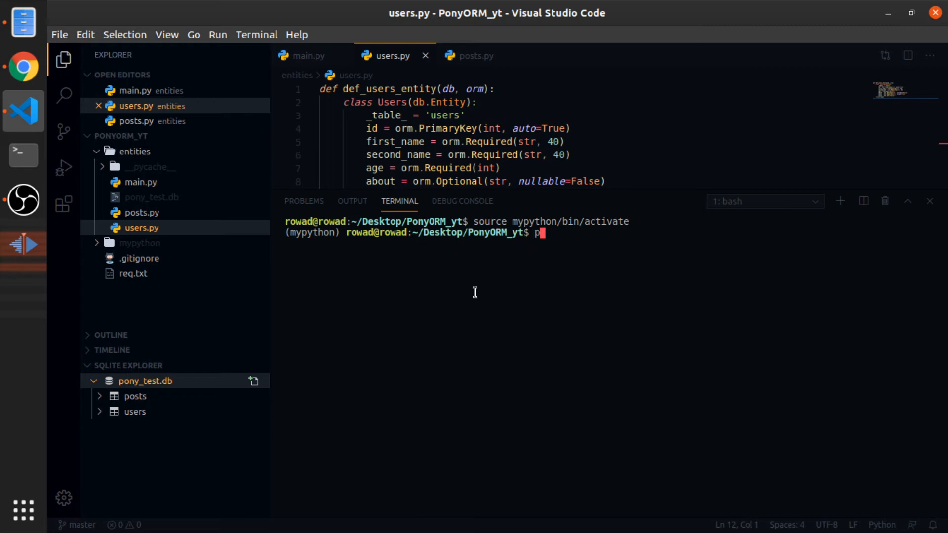
Run 'pip install Faker', which reports the requirement is already satisfied.
{"action": "type", "text": "ip install F"}
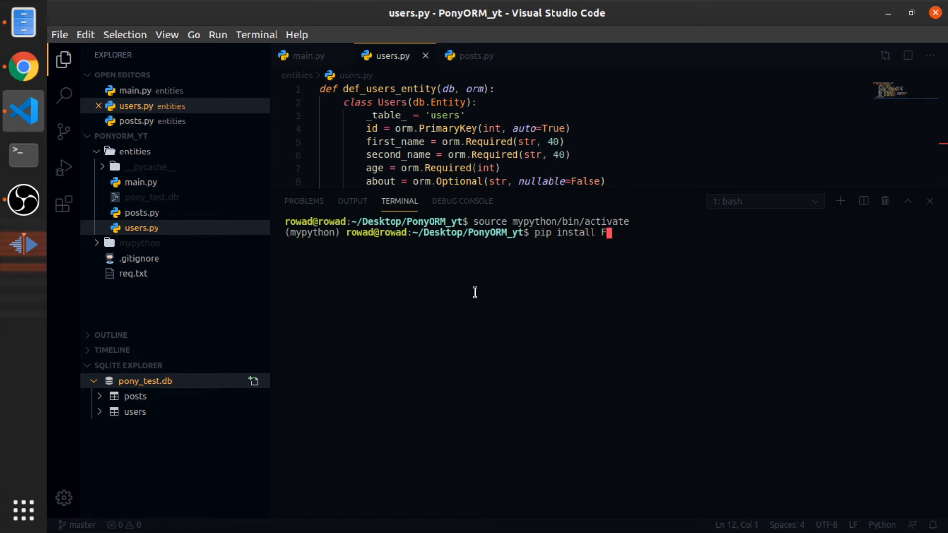
{"action": "type", "text": "aker"}
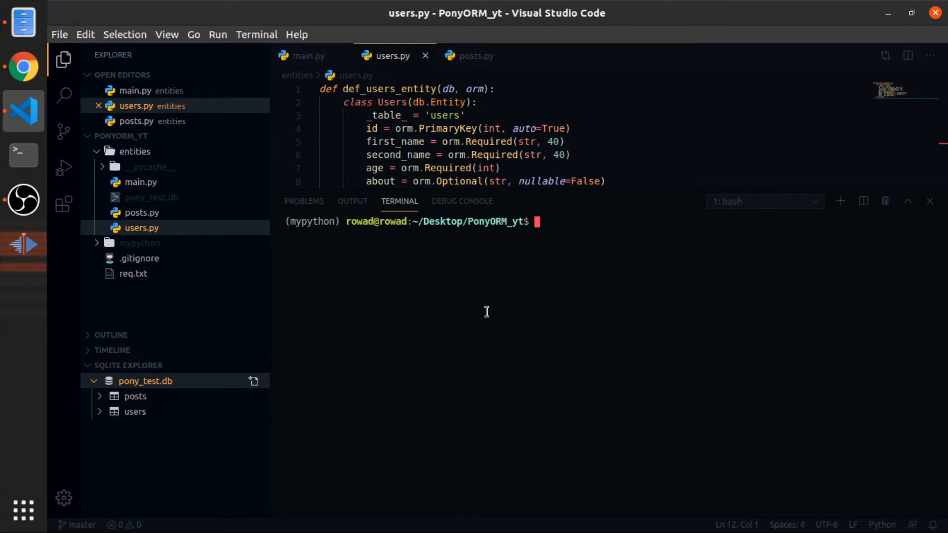
{"action": "type", "text": "pip insta"}
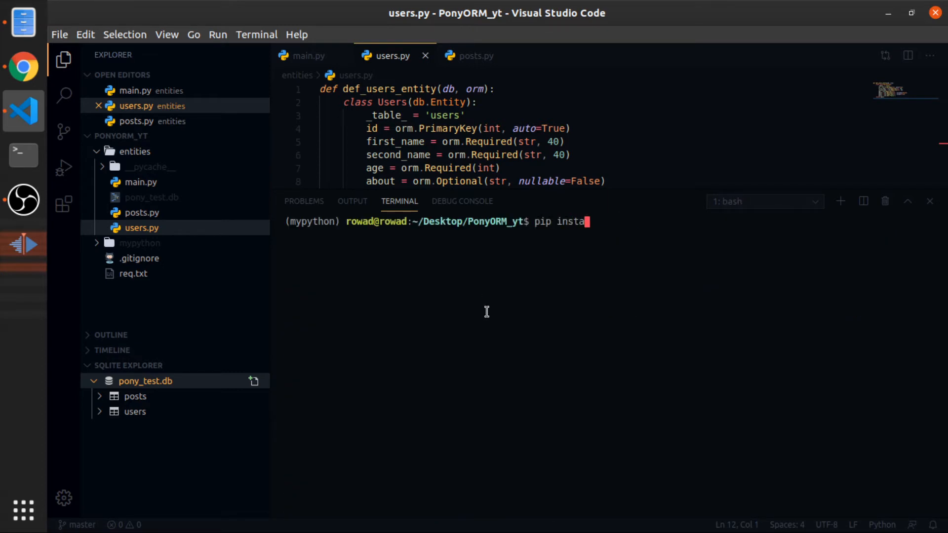
{"action": "key", "text": "Return"}
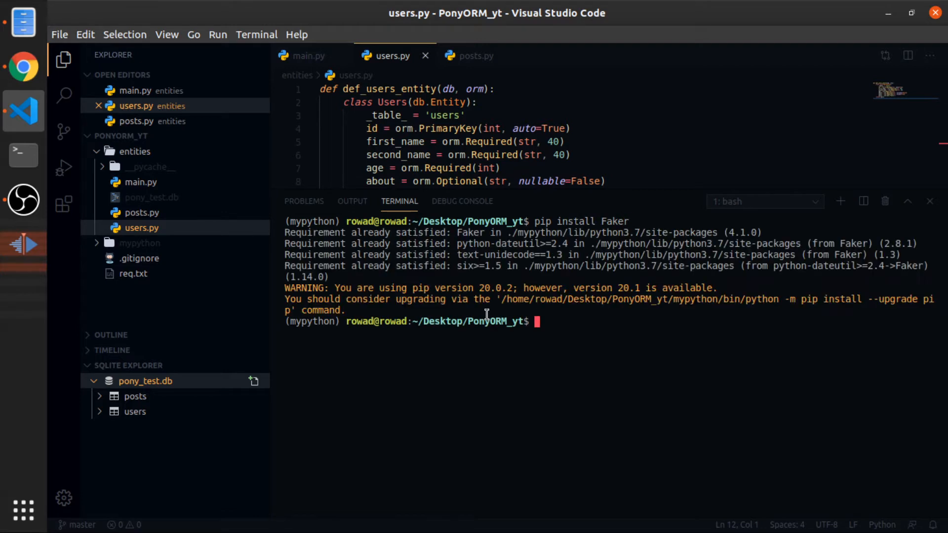
{"action": "type", "text": "re"}
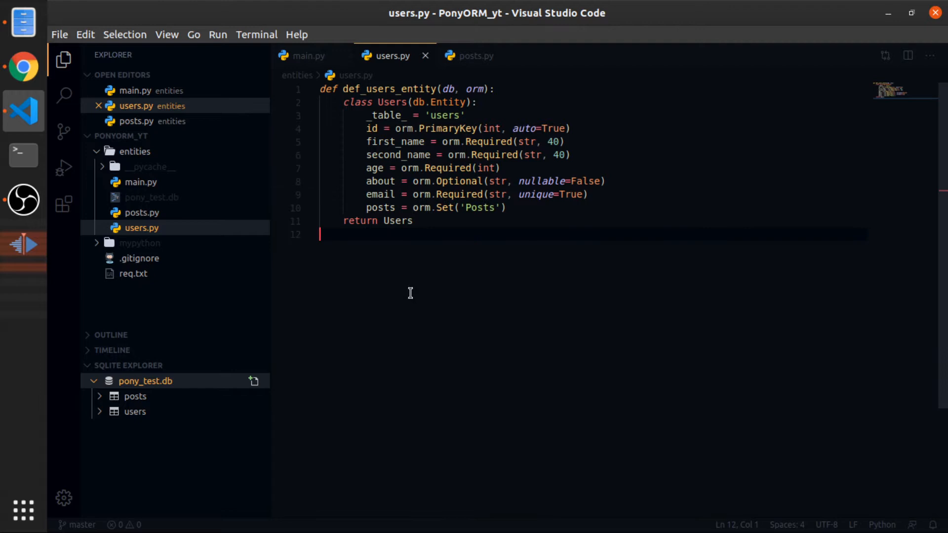
{"action": "mouse_move", "coordinate": [140, 183]}
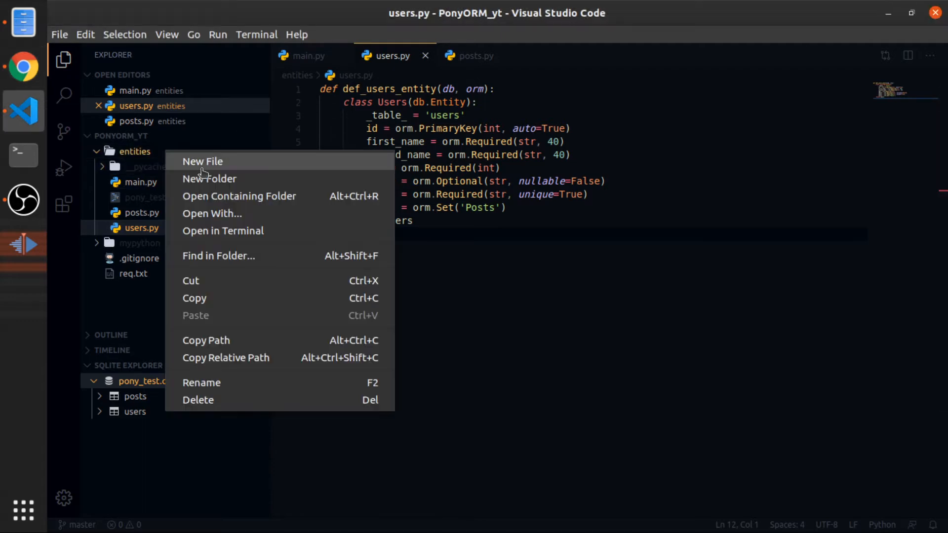
Add a new file named faking_users.py to the entities folder.
{"action": "left_click", "coordinate": [202, 162]}
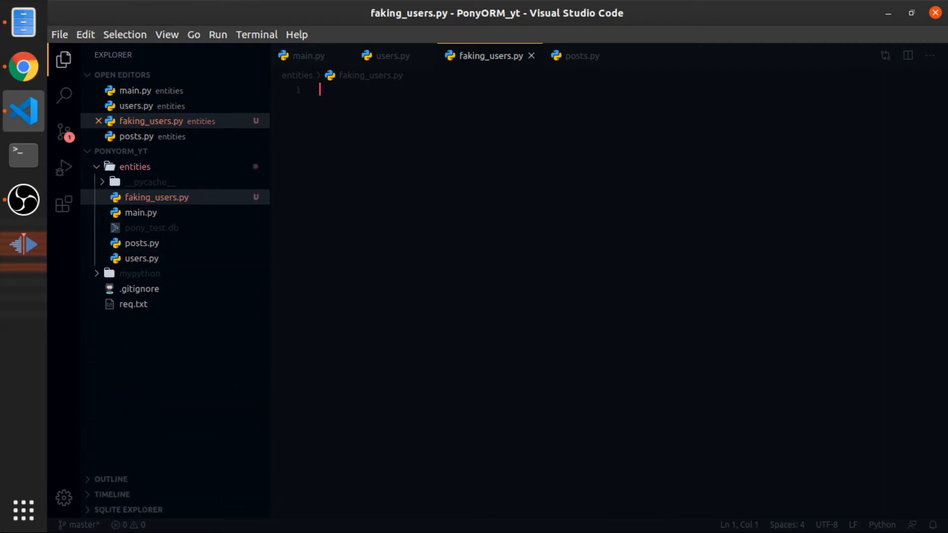
{"action": "mouse_move", "coordinate": [511, 135]}
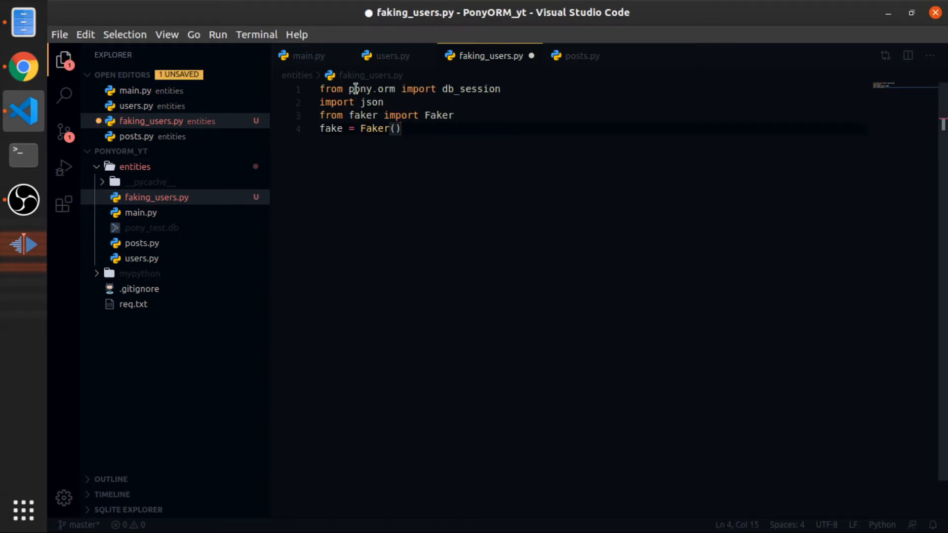
Write imports for db_session, json and Faker plus 'fake = Faker()', highlighting each line.
{"action": "double_click", "coordinate": [471, 89]}
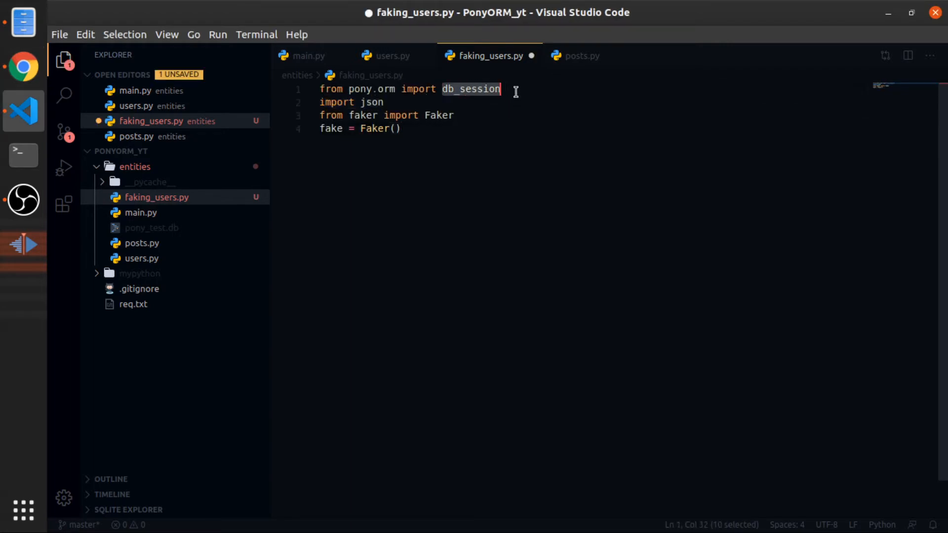
{"action": "left_click", "coordinate": [402, 128]}
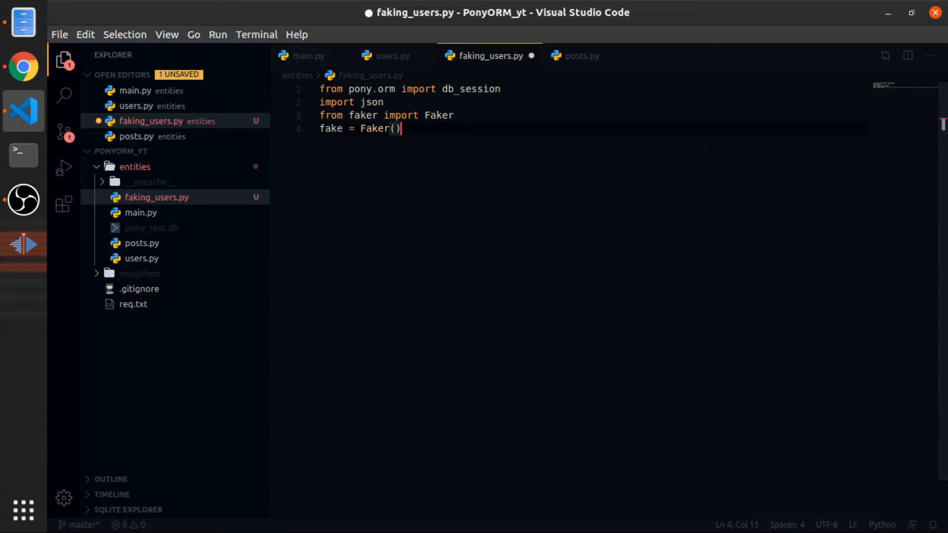
{"action": "mouse_move", "coordinate": [711, 245]}
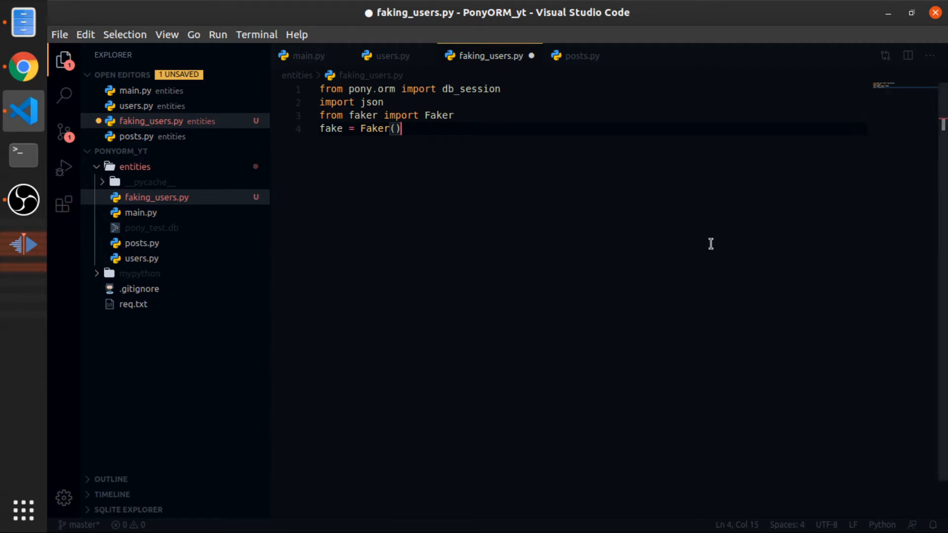
{"action": "double_click", "coordinate": [371, 102]}
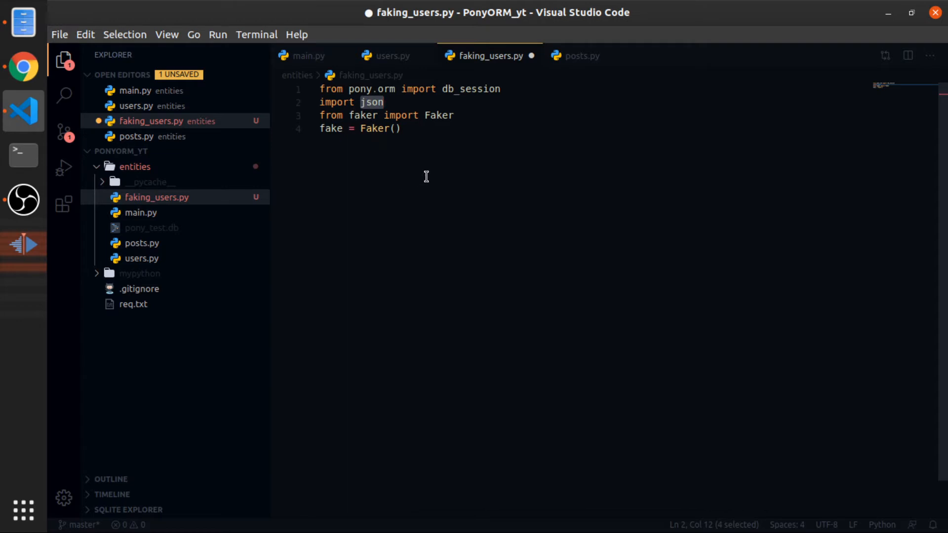
{"action": "left_click", "coordinate": [457, 116]}
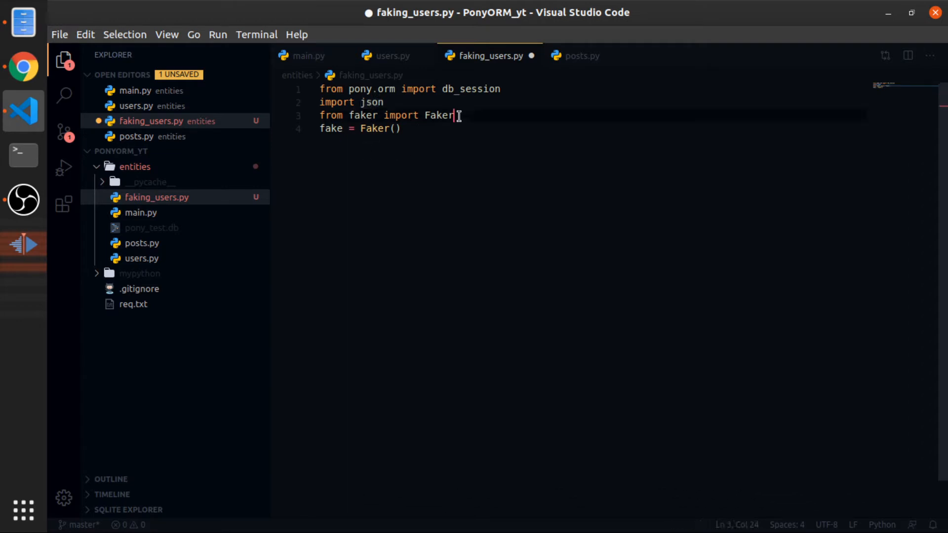
{"action": "double_click", "coordinate": [438, 115]}
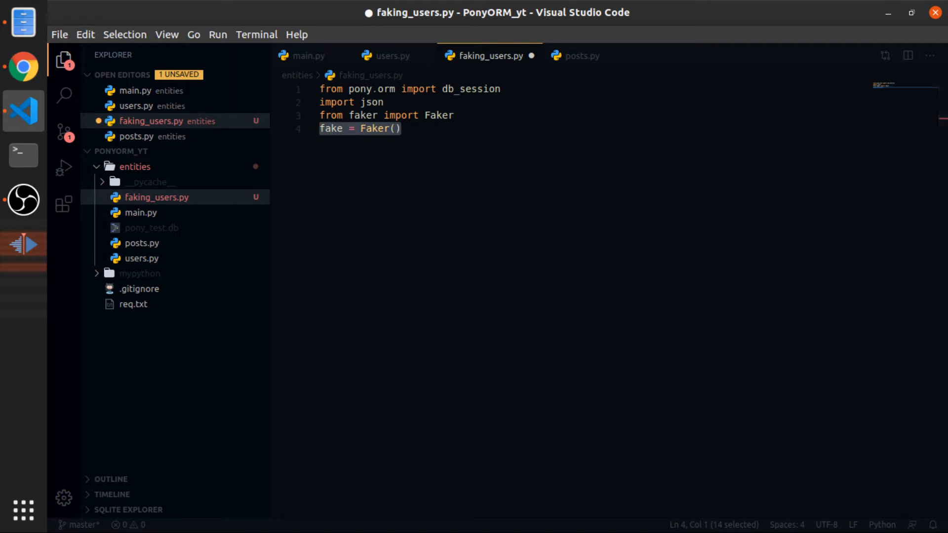
{"action": "mouse_move", "coordinate": [782, 311]}
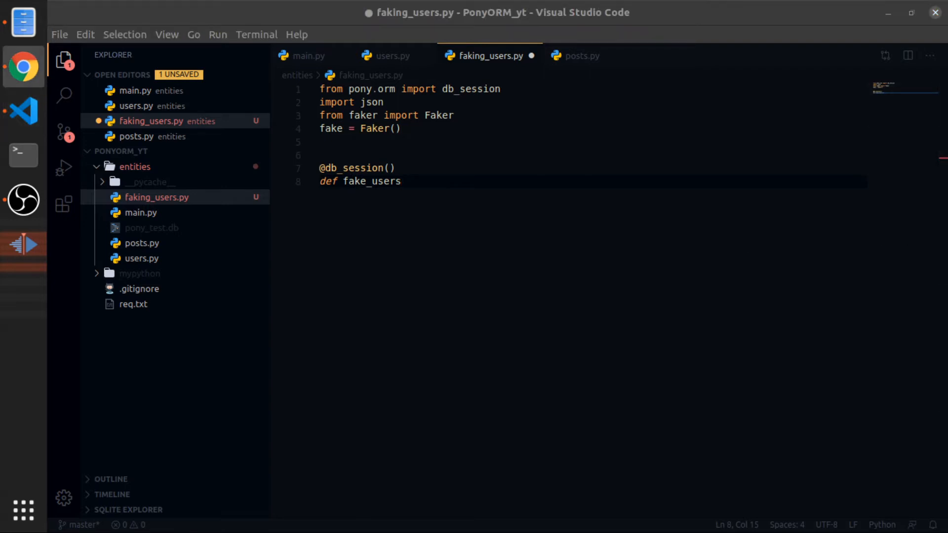
Give fake_users parameters (Users, Posts, amount = 10) and a loop calling Users().
{"action": "type", "text": "(Users, Posts, amount = 10):"}
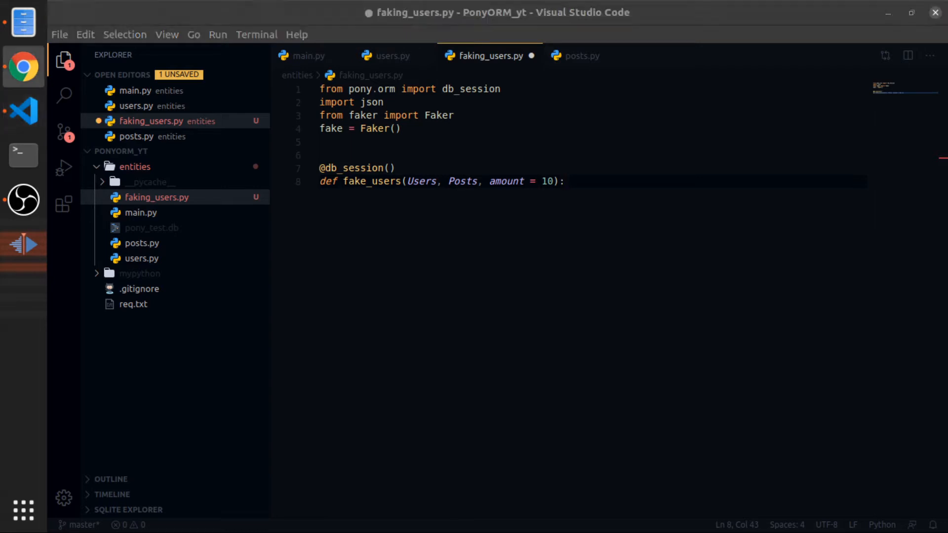
{"action": "type", "text": "for _ in range(amount):"}
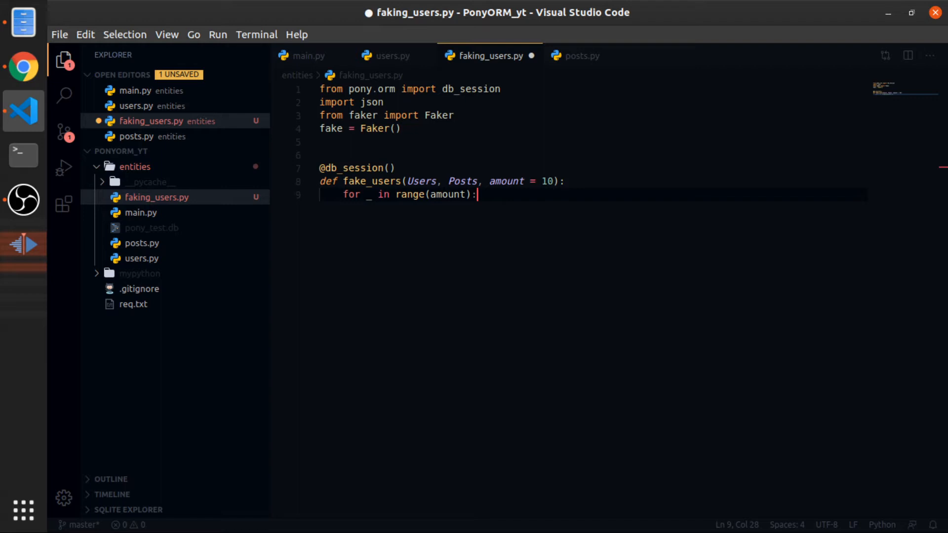
{"action": "double_click", "coordinate": [367, 194]}
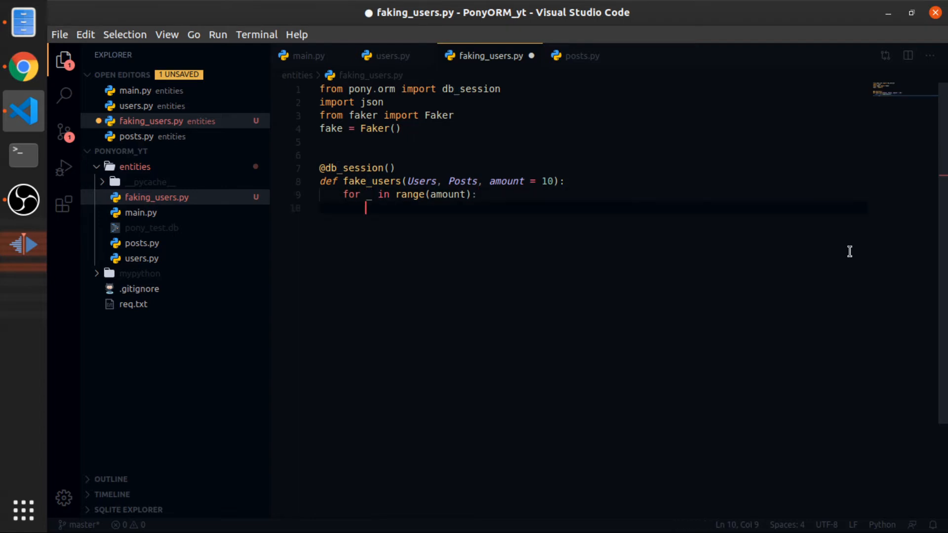
{"action": "type", "text": "Users()"}
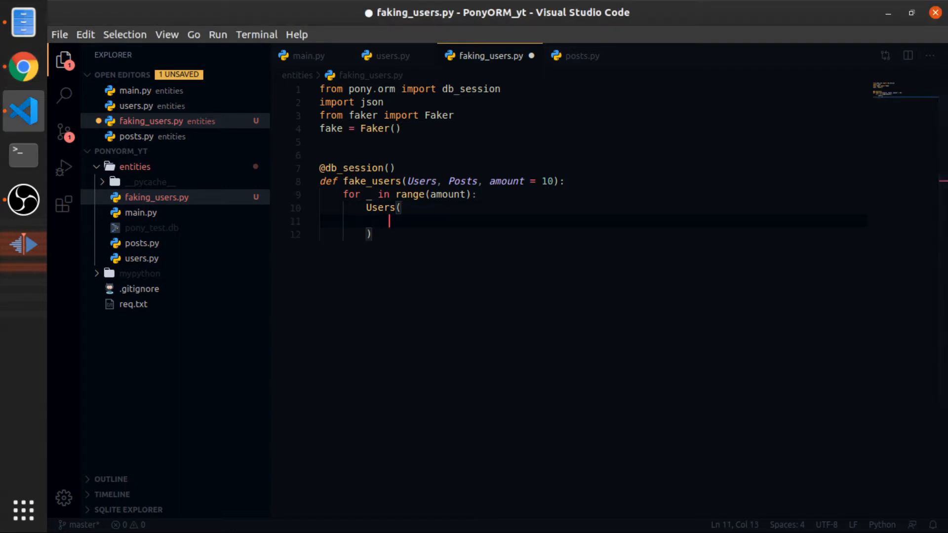
Fill Users() with fake first_name, last_name, age 18–99 and ascii_free_email.
{"action": "type", "text": "first_name=fake.first_name(),"}
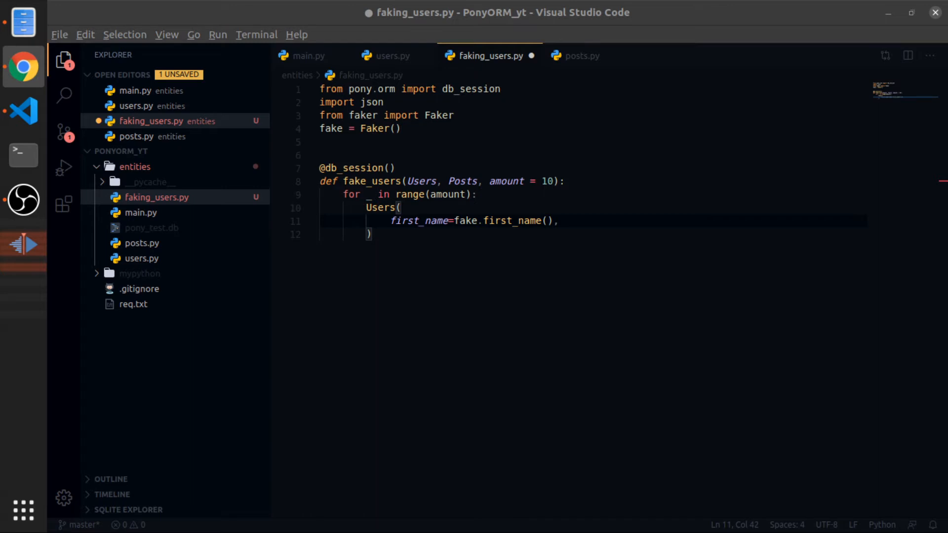
{"action": "type", "text": "second_name=fake.last_name(),"}
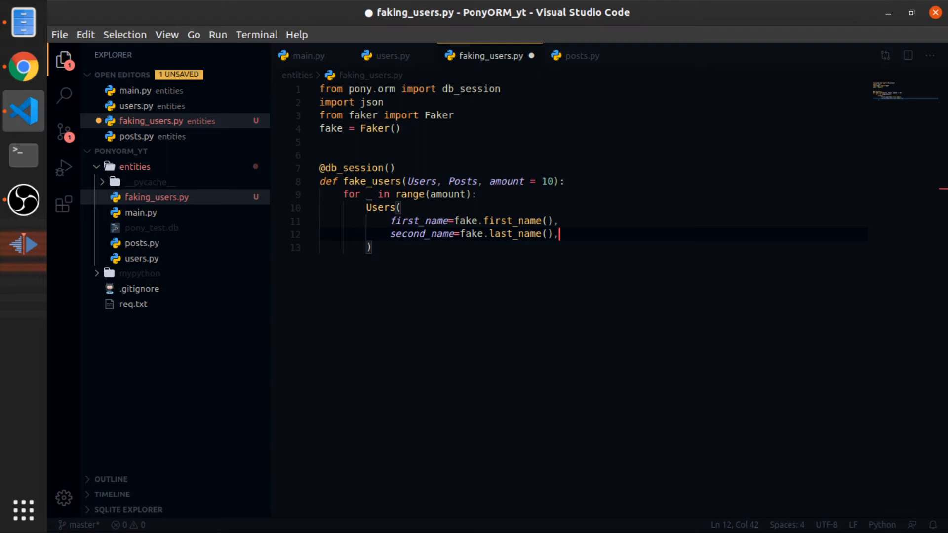
{"action": "type", "text": "age=fake.random_int(18, 99),"}
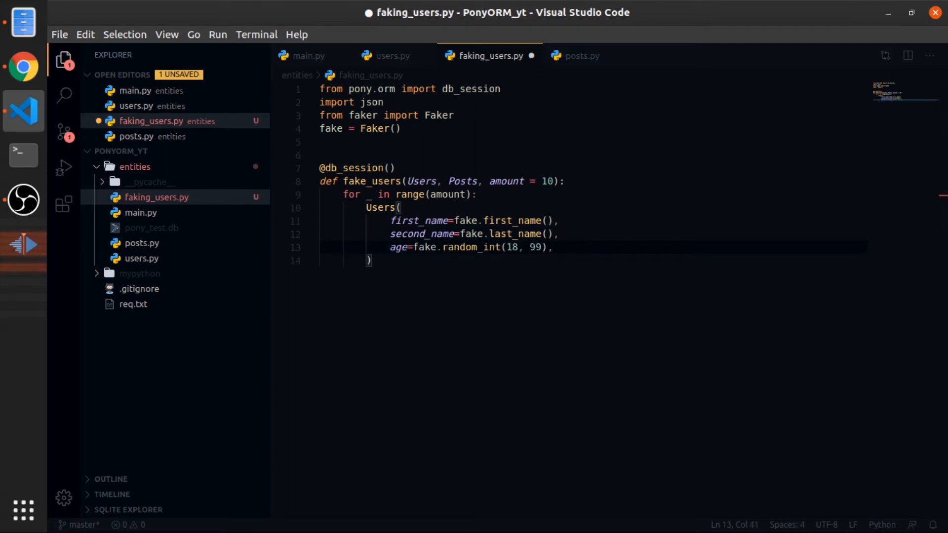
{"action": "mouse_move", "coordinate": [892, 289]}
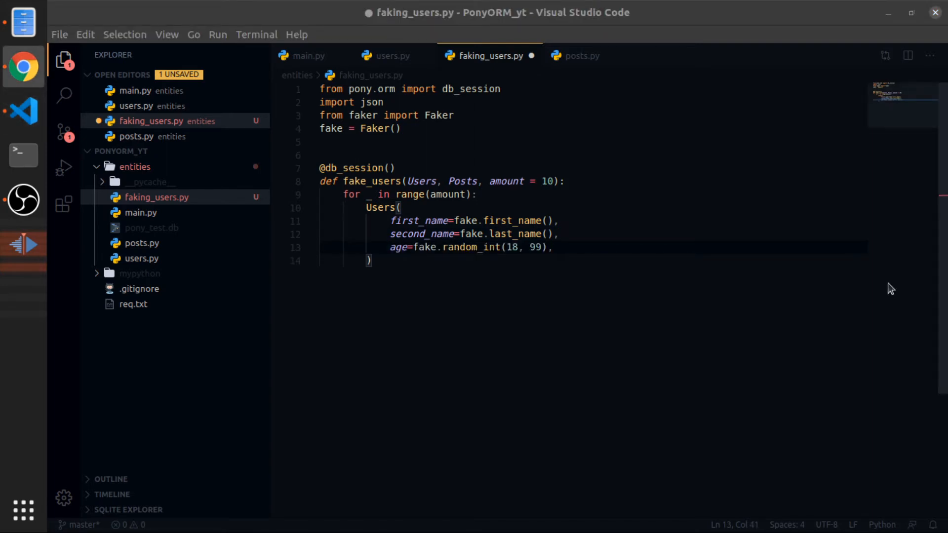
{"action": "mouse_move", "coordinate": [560, 247]}
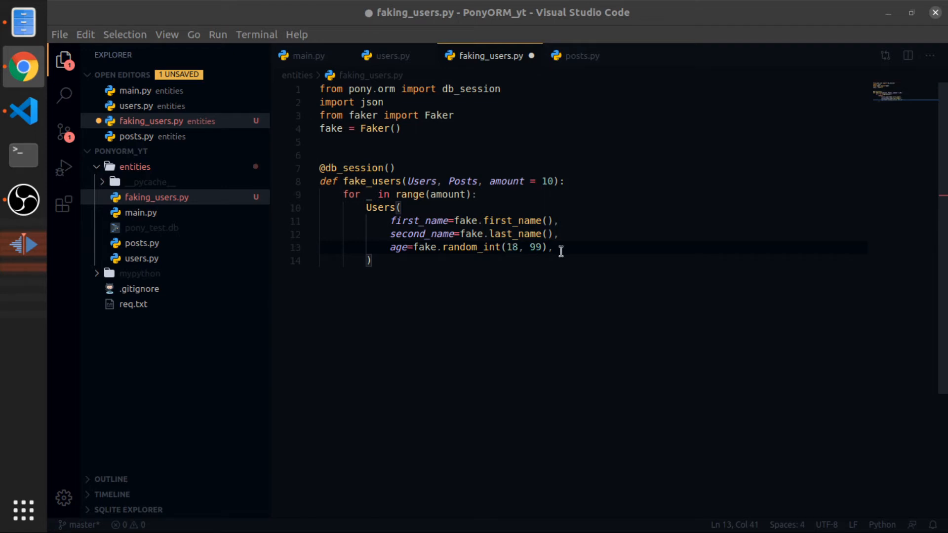
{"action": "type", "text": "email=fake.ascii_free_email(),"}
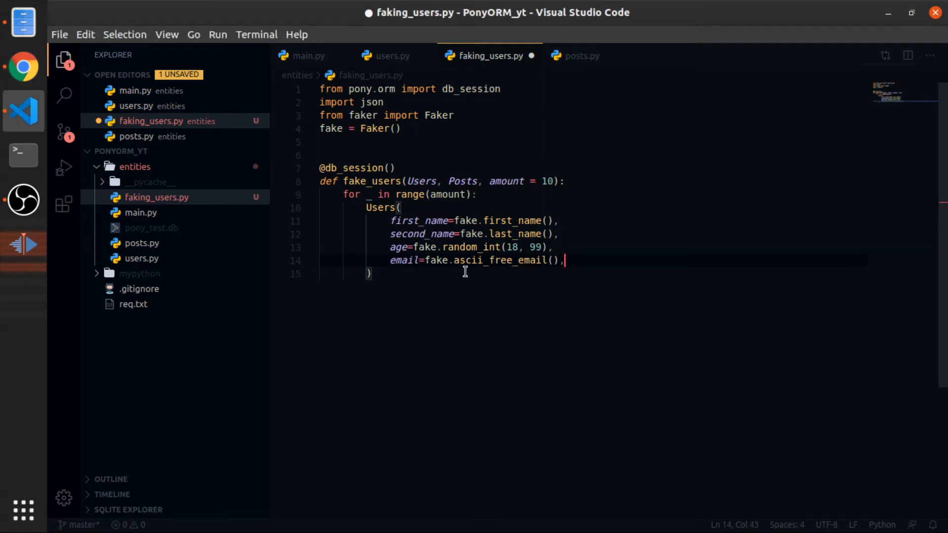
{"action": "double_click", "coordinate": [499, 260]}
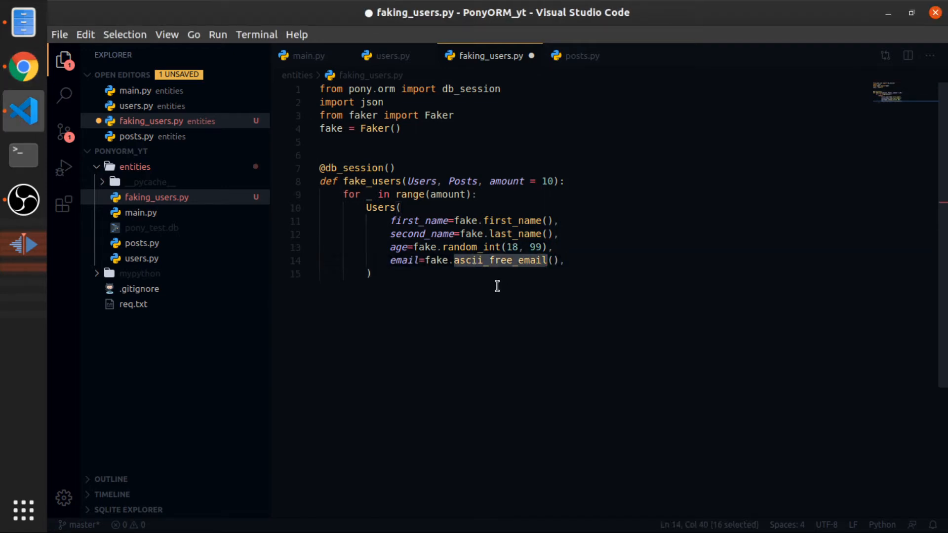
{"action": "left_click", "coordinate": [435, 194]}
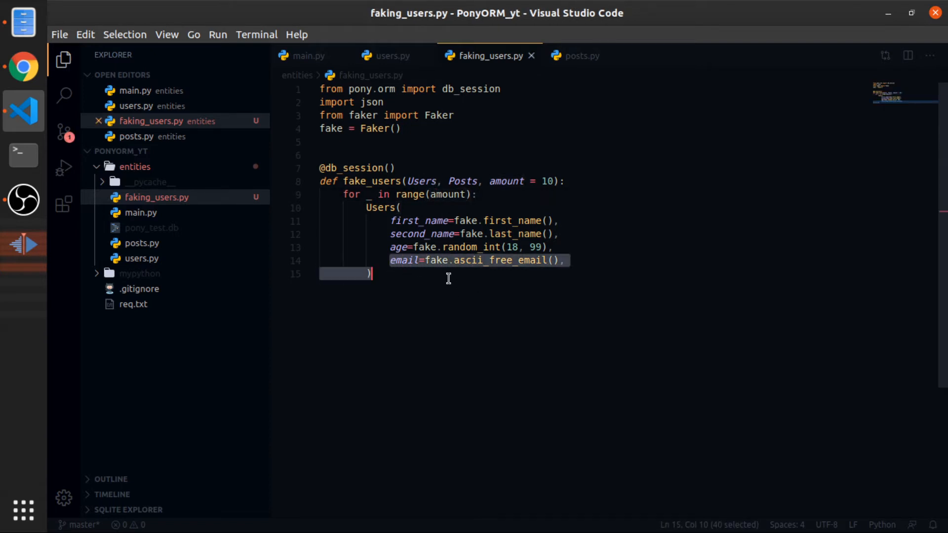
{"action": "left_click", "coordinate": [483, 261]}
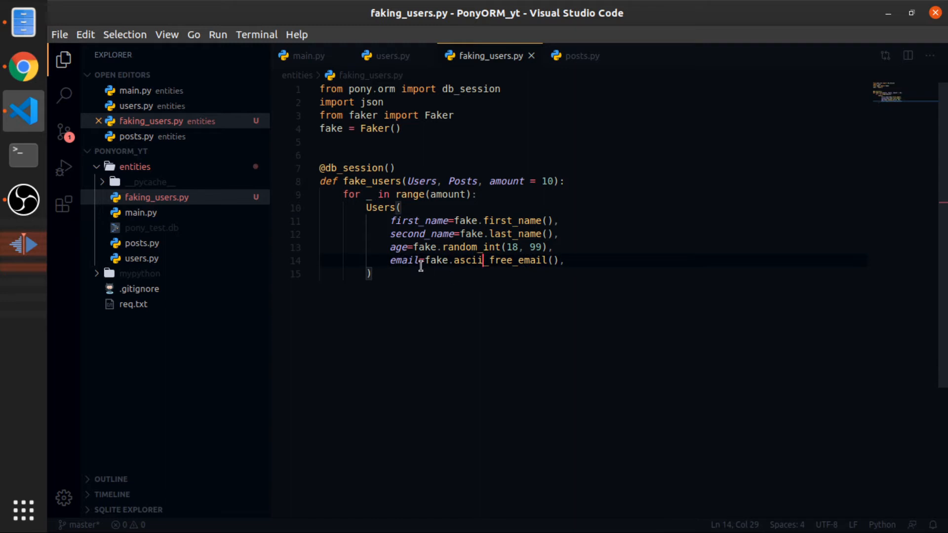
{"action": "mouse_move", "coordinate": [551, 165]}
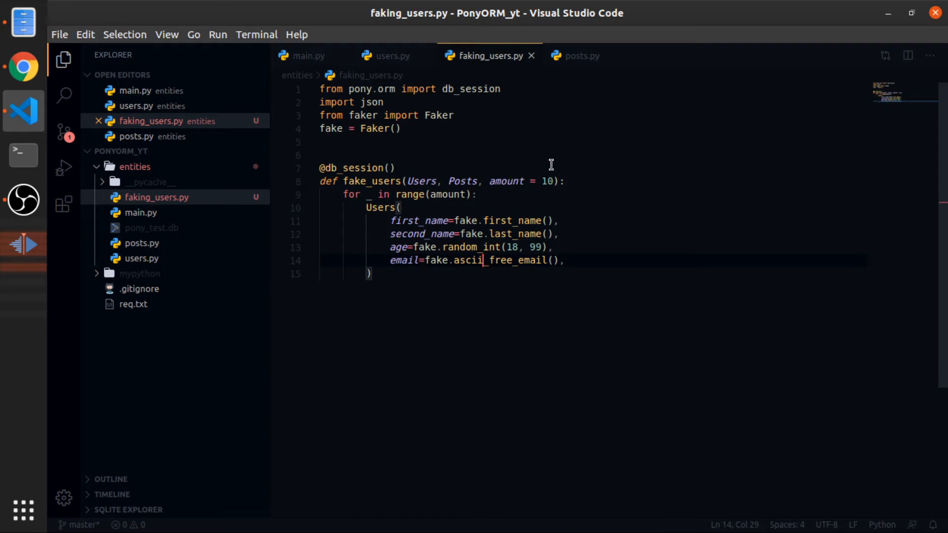
{"action": "mouse_move", "coordinate": [391, 56]}
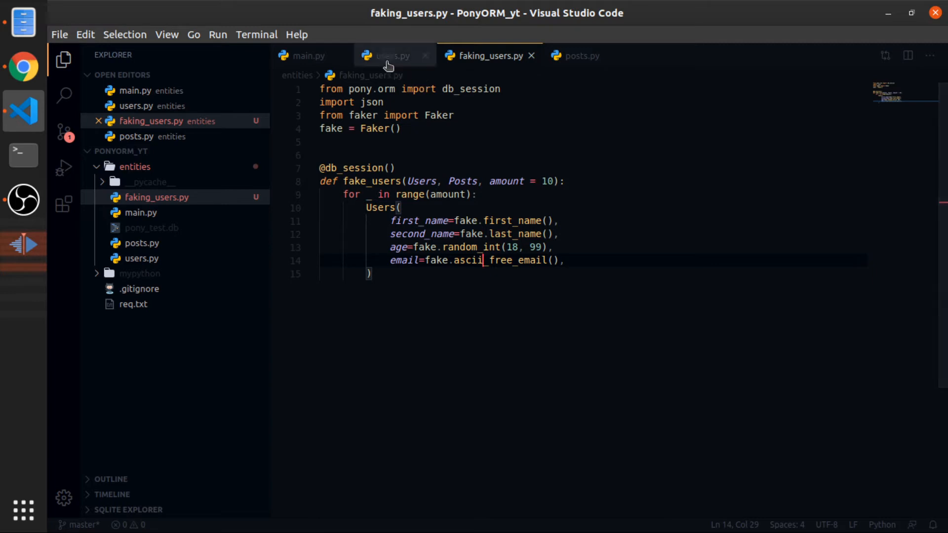
Check the Users fields in users.py, return, and view pony_test.db's tables.
{"action": "left_click", "coordinate": [404, 274]}
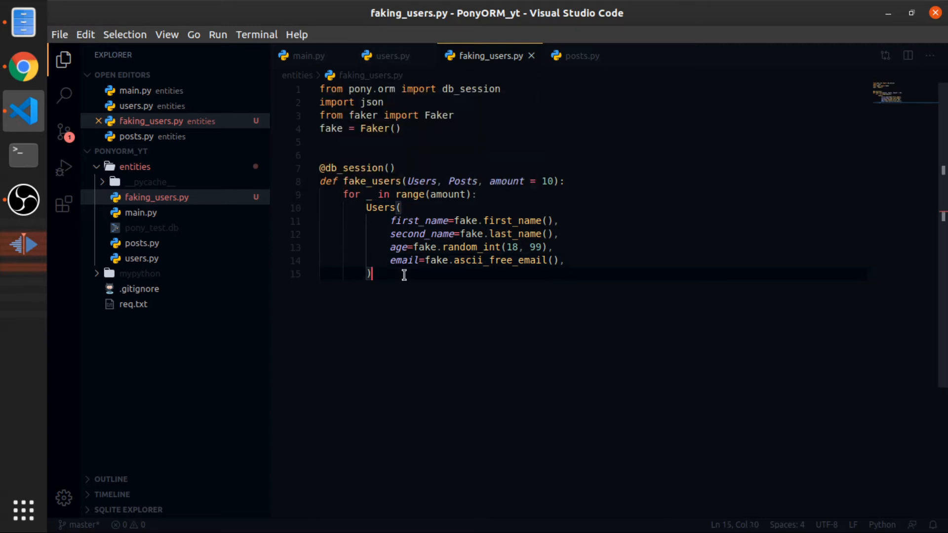
{"action": "left_click", "coordinate": [385, 56]}
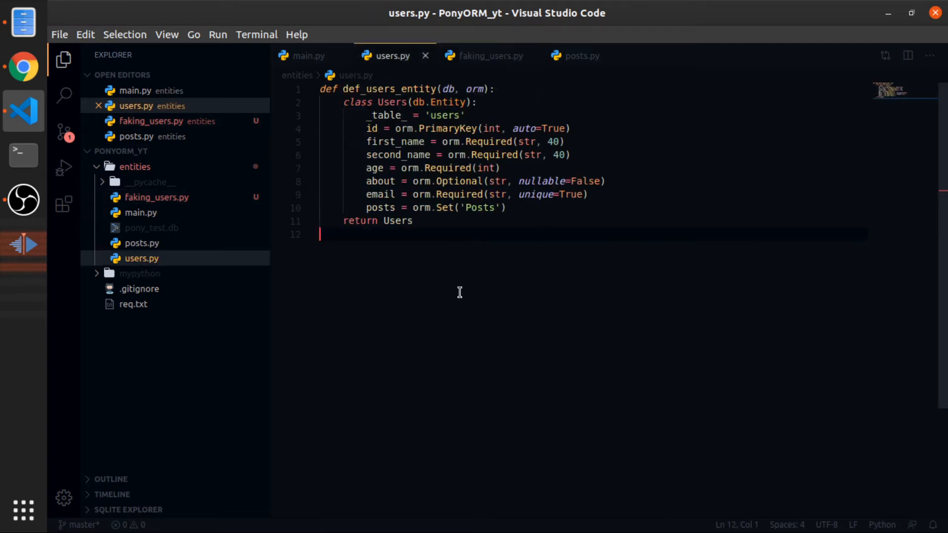
{"action": "mouse_move", "coordinate": [484, 56]}
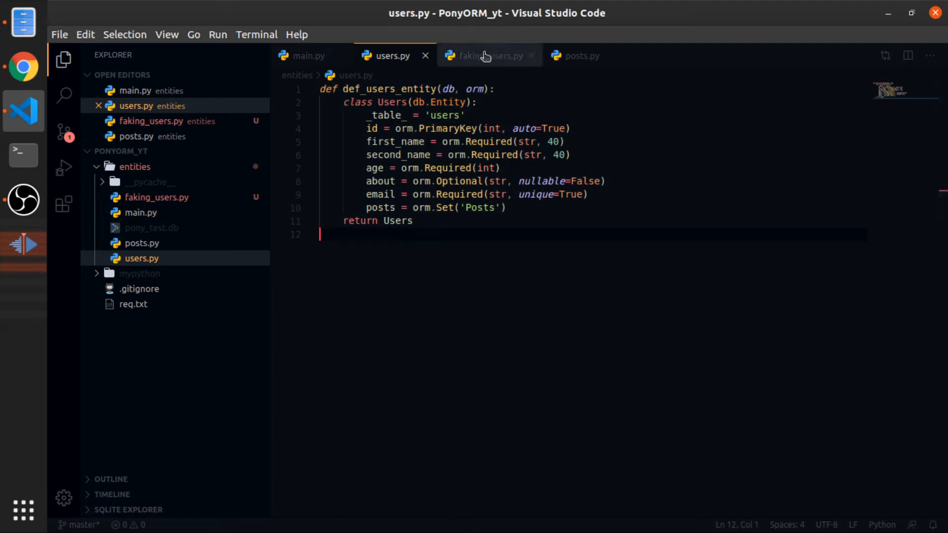
{"action": "left_click", "coordinate": [487, 56]}
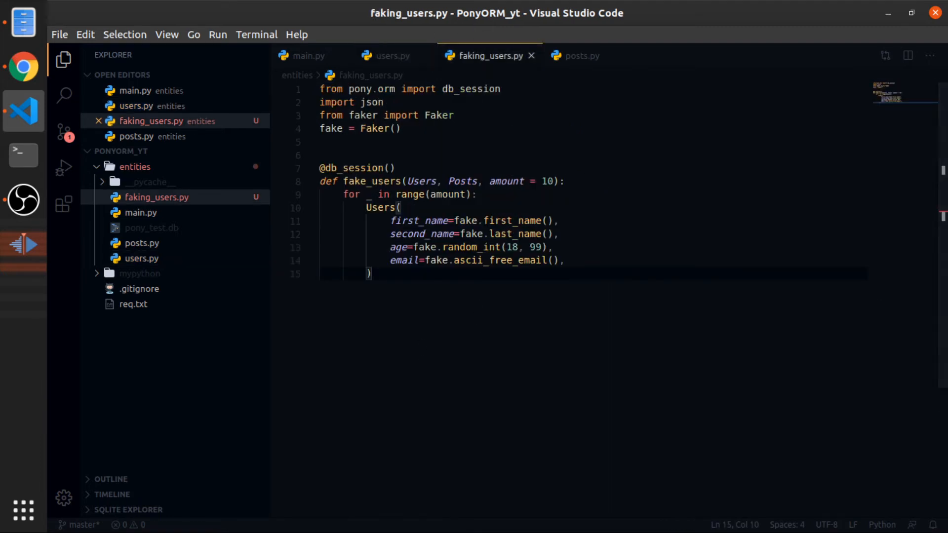
{"action": "mouse_move", "coordinate": [442, 282]}
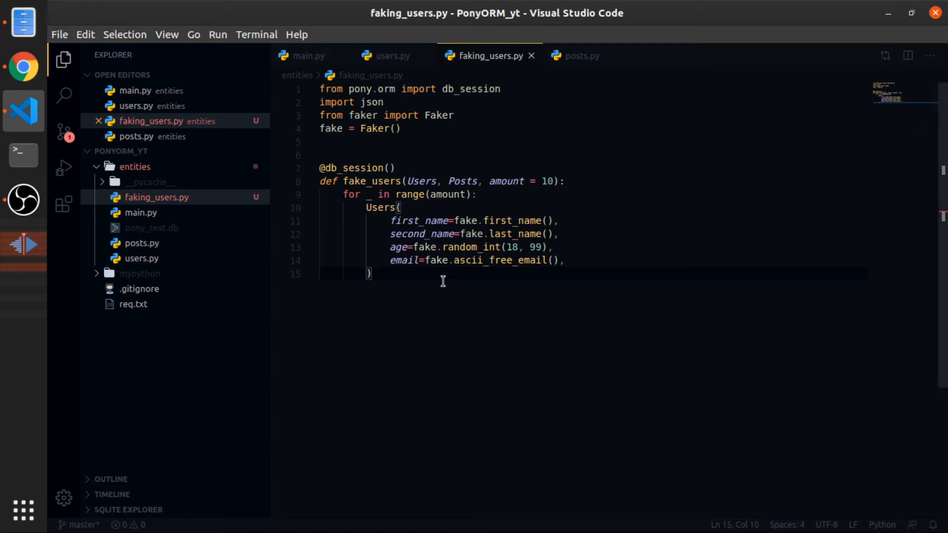
{"action": "mouse_move", "coordinate": [168, 431]}
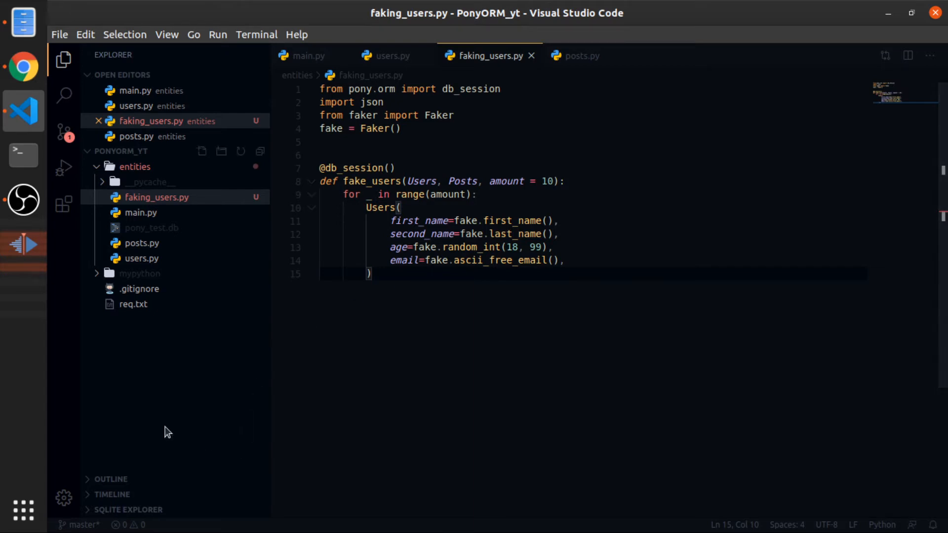
{"action": "left_click", "coordinate": [129, 510]}
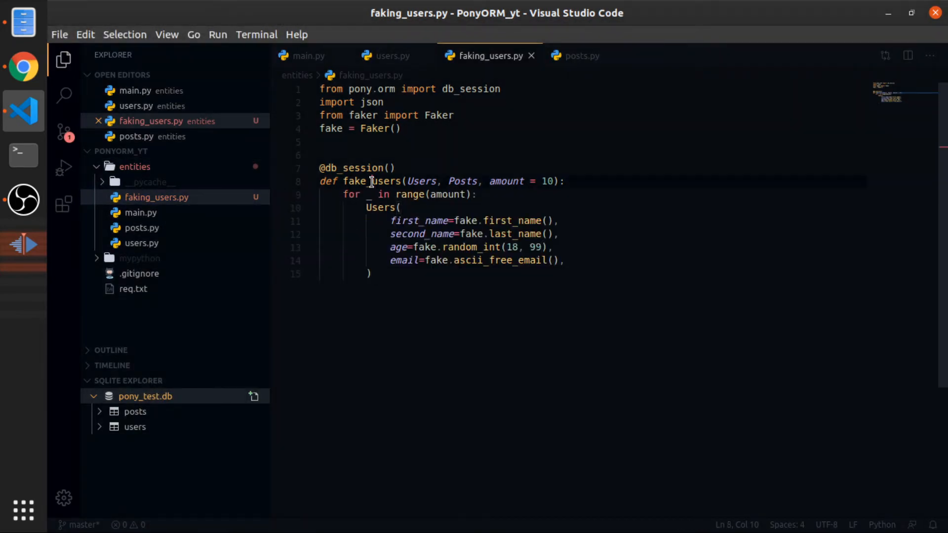
In main.py, import fake_users, store posts_class, call fake_users(users_class, posts_class), and save.
{"action": "left_click", "coordinate": [307, 55]}
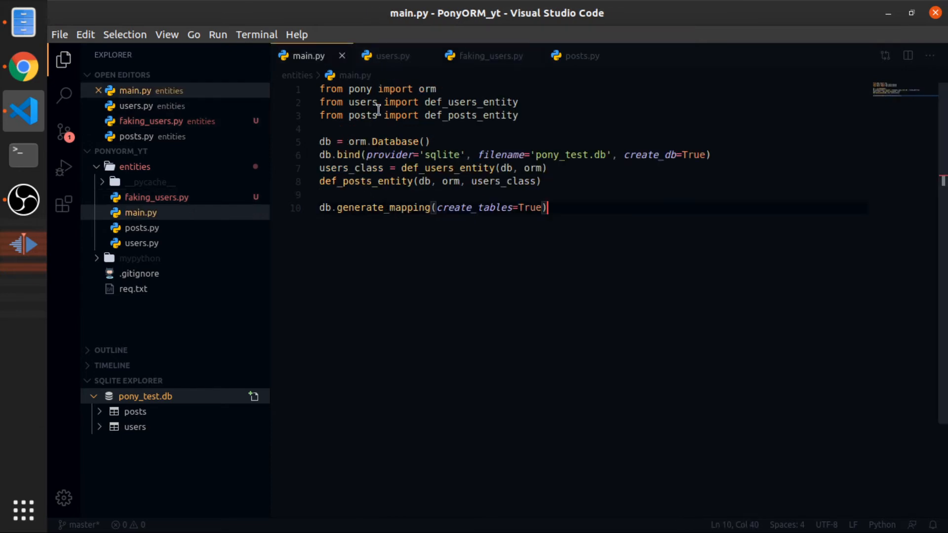
{"action": "type", "text": "from"}
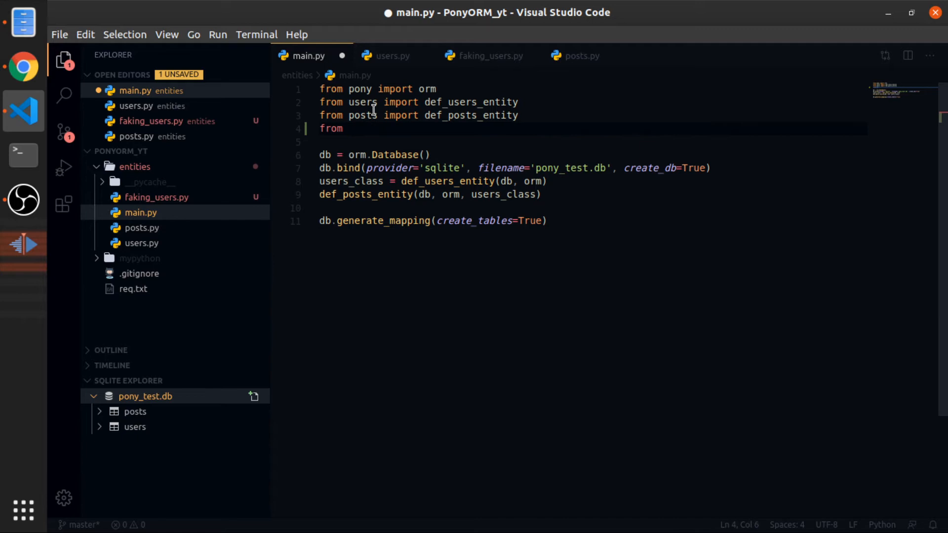
{"action": "type", "text": "faking_users."}
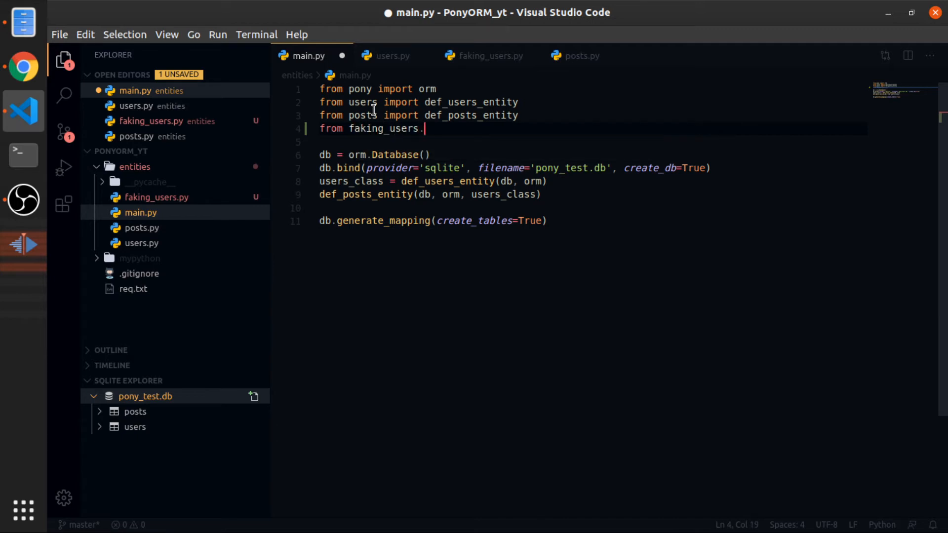
{"action": "type", "text": "import"}
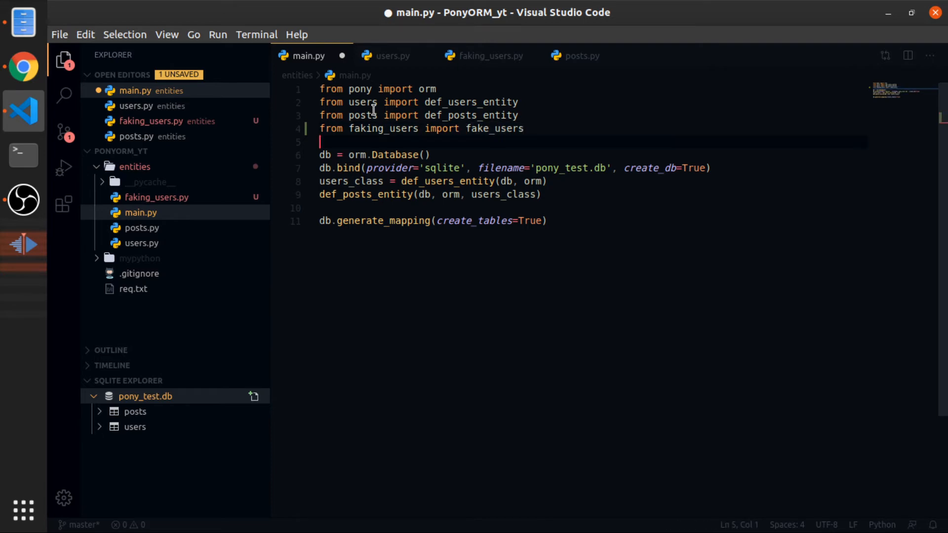
{"action": "type", "text": "fake_users()"}
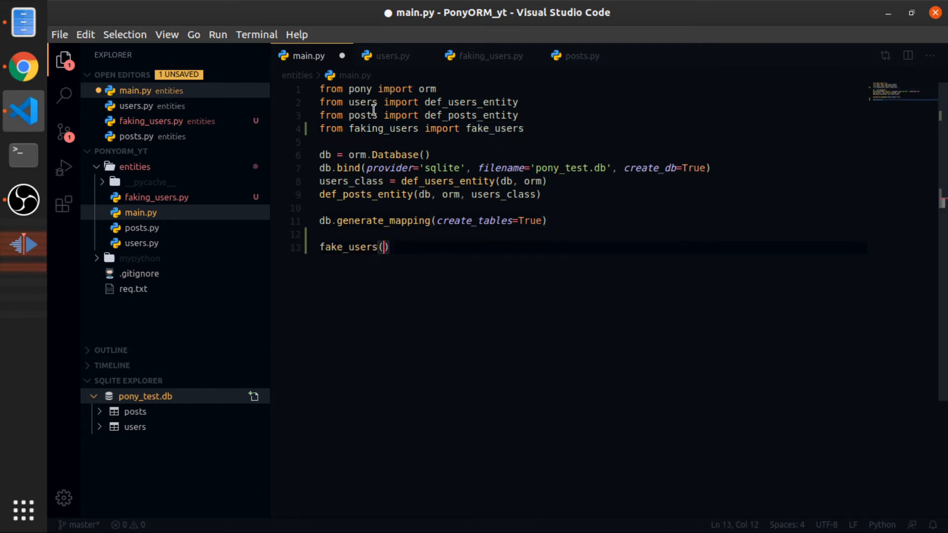
{"action": "type", "text": "users_class, posts_class"}
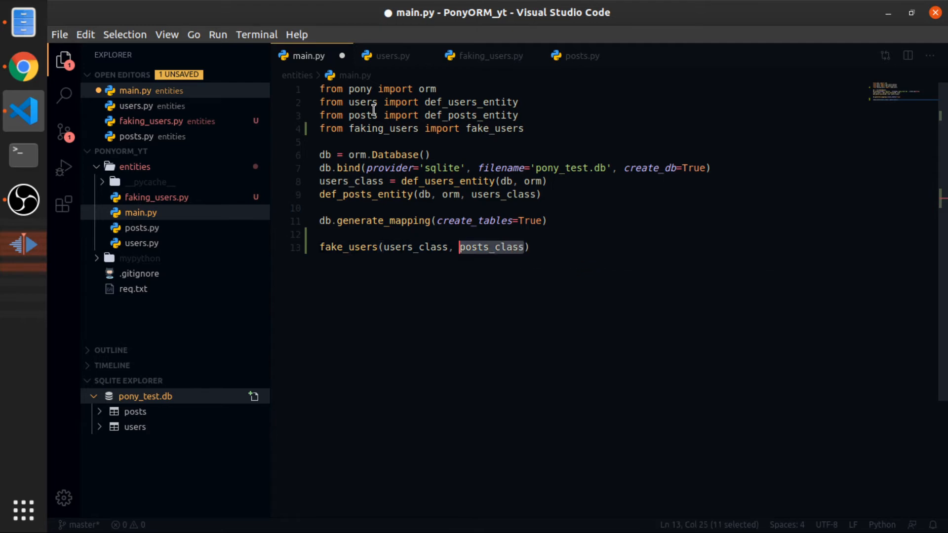
{"action": "type", "text": "posts_class ="}
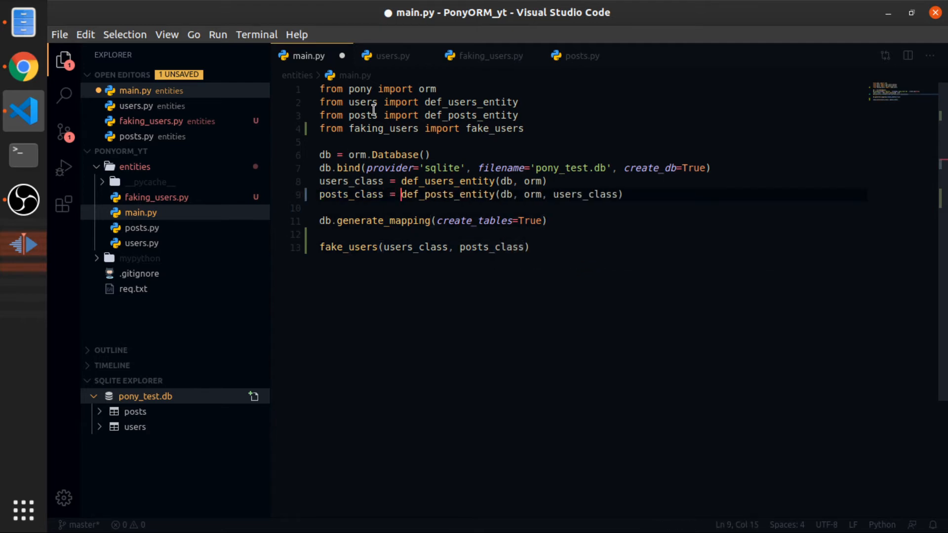
{"action": "double_click", "coordinate": [447, 194]}
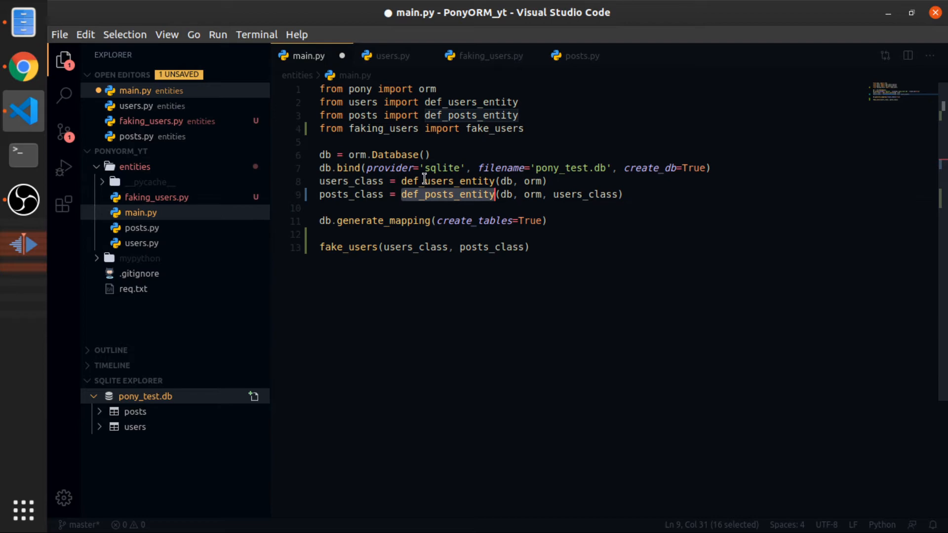
{"action": "key", "text": "ctrl+s"}
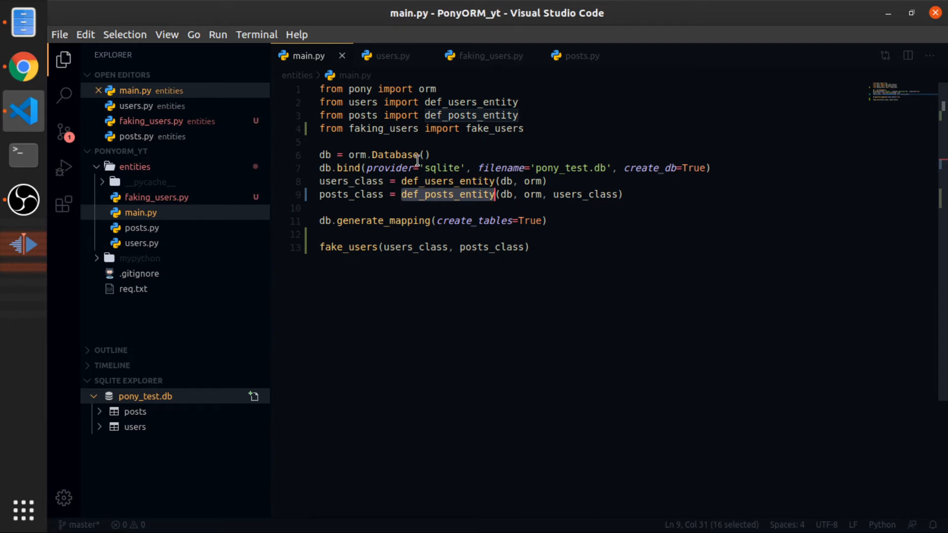
{"action": "left_click", "coordinate": [581, 56]}
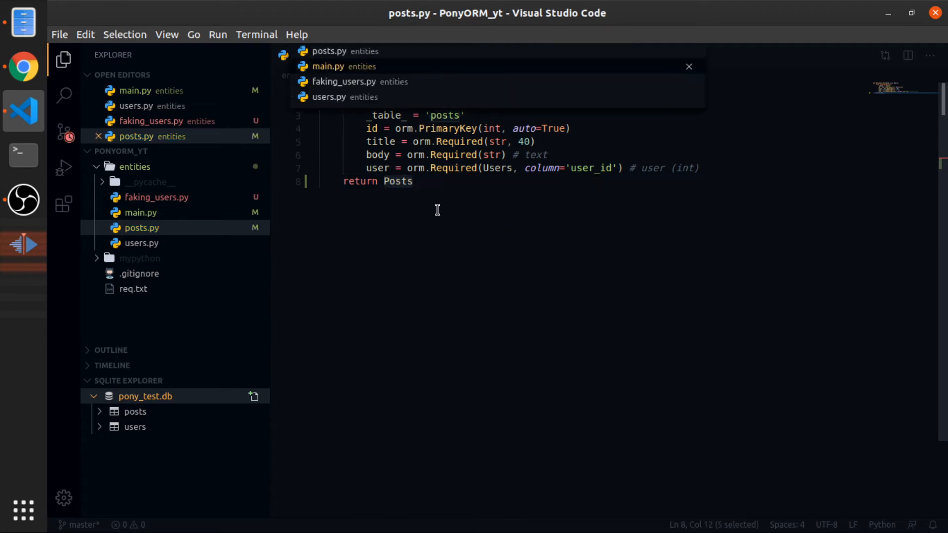
Run python3 entities/main.py, review the ten seeded users, then close the table view.
{"action": "left_click", "coordinate": [328, 66]}
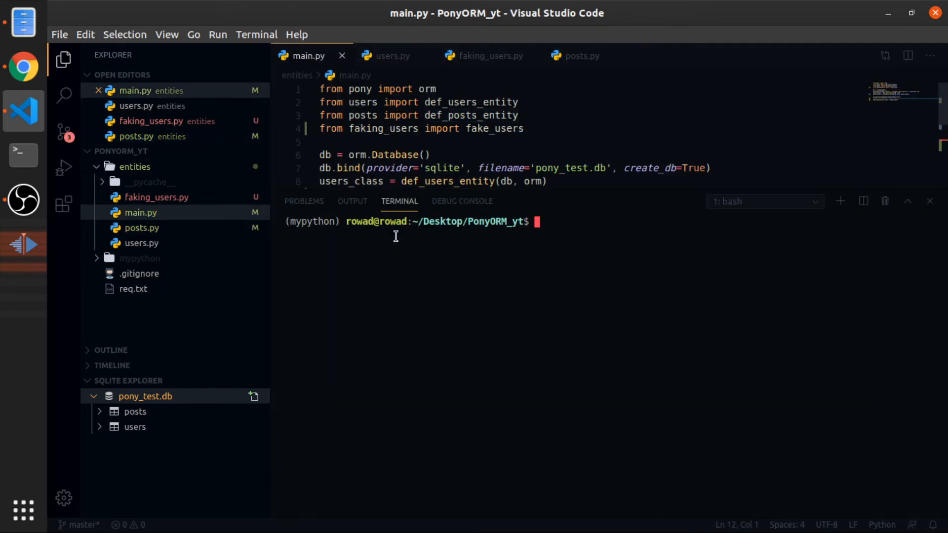
{"action": "type", "text": "python3"}
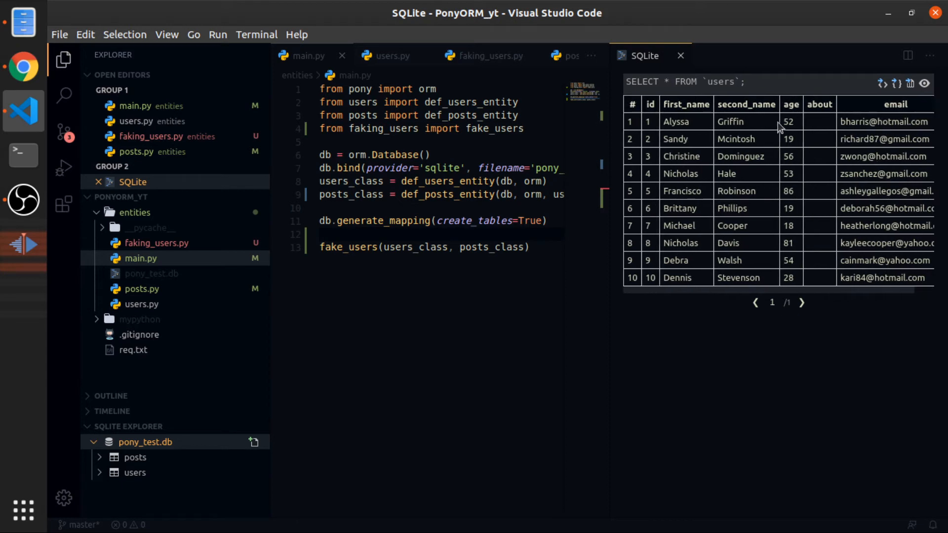
{"action": "left_click", "coordinate": [681, 56]}
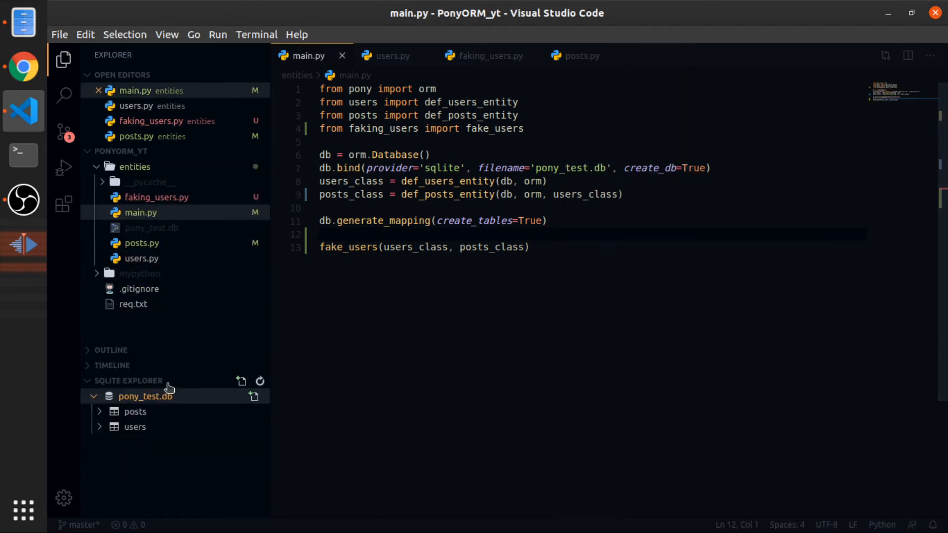
{"action": "right_click", "coordinate": [145, 396]}
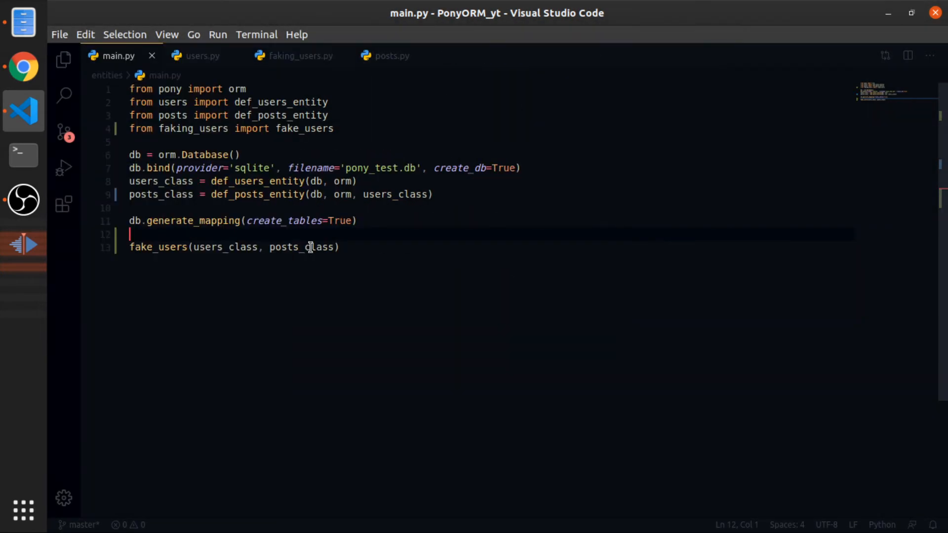
Review users.py, then add a creating_posts(Users, Posts) call in faking_users.py.
{"action": "left_click", "coordinate": [203, 56]}
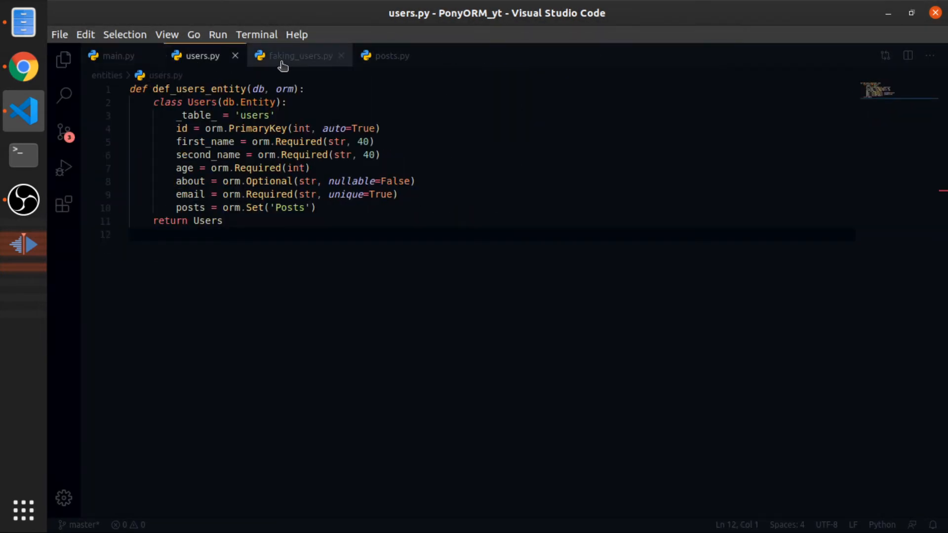
{"action": "left_click", "coordinate": [300, 56]}
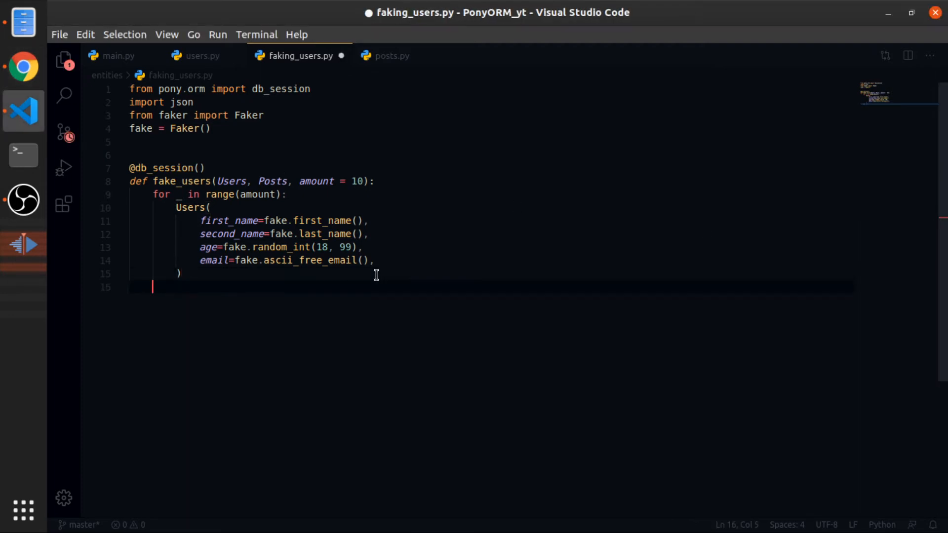
{"action": "type", "text": "creating_posts(Users, Posts)"}
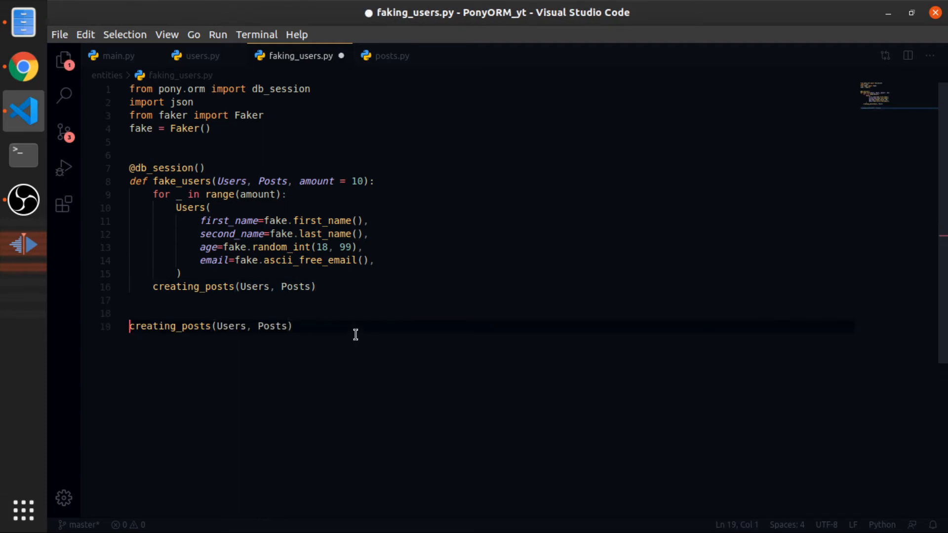
{"action": "type", "text": "@"}
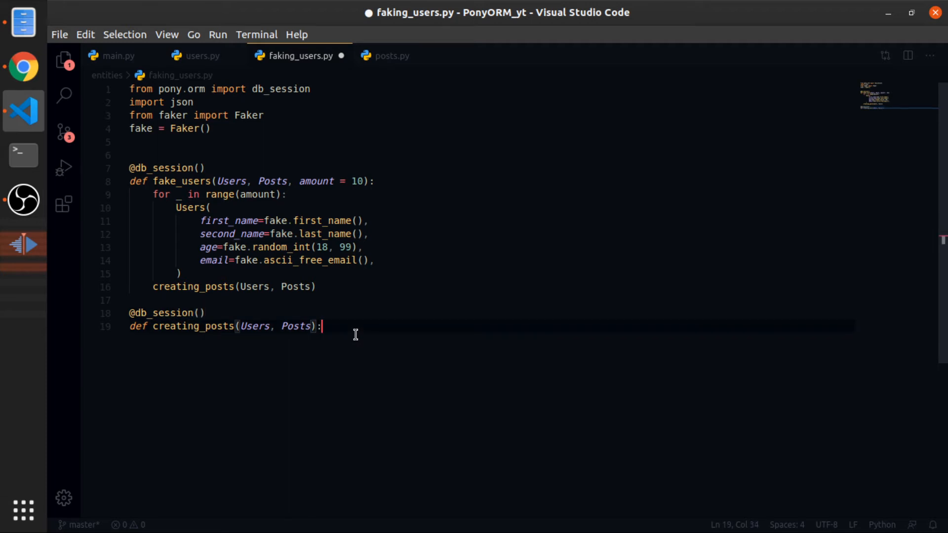
{"action": "key", "text": "Return"}
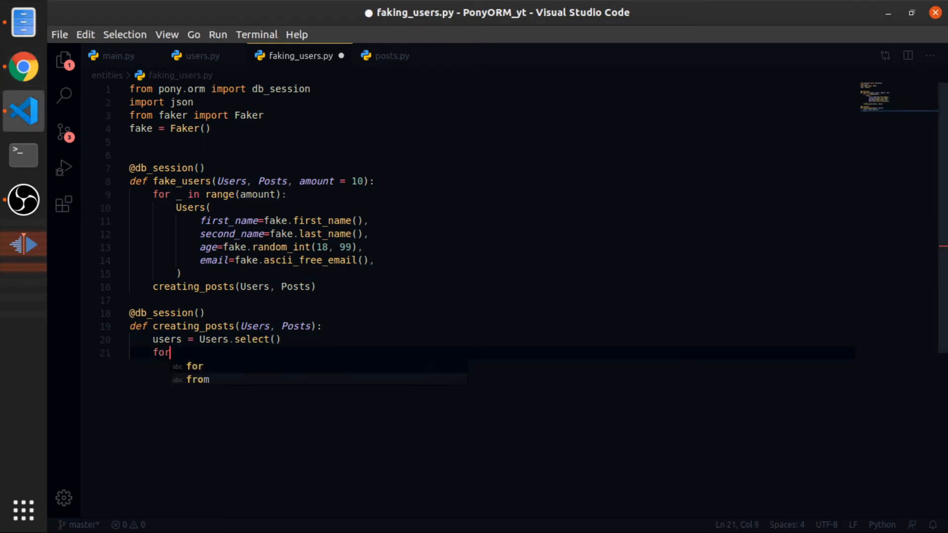
{"action": "type", "text": "user in users:"}
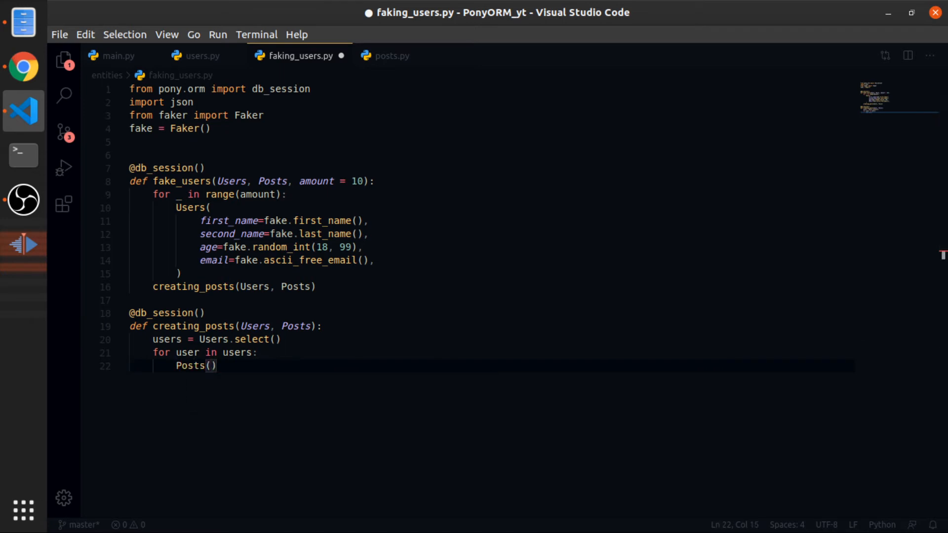
{"action": "type", "text": "title=fake."}
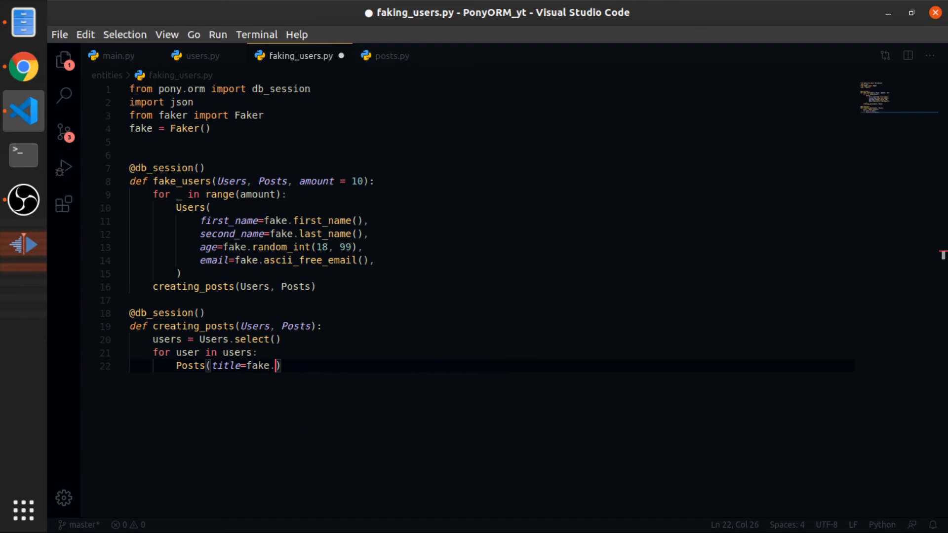
{"action": "type", "text": "name()"}
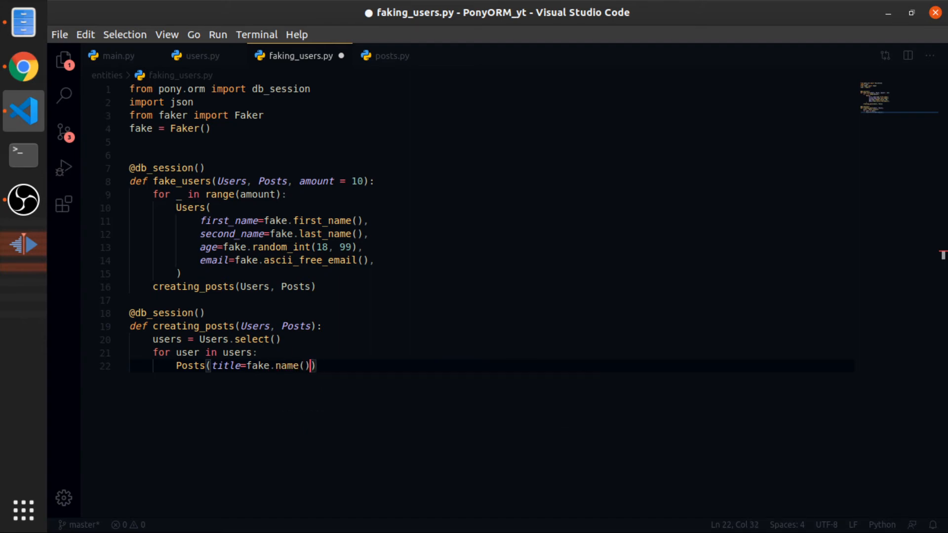
Add body=''.join(fake.paragraphs()) and user=user to Posts, then save faking_users.py.
{"action": "type", "text": ", body="}
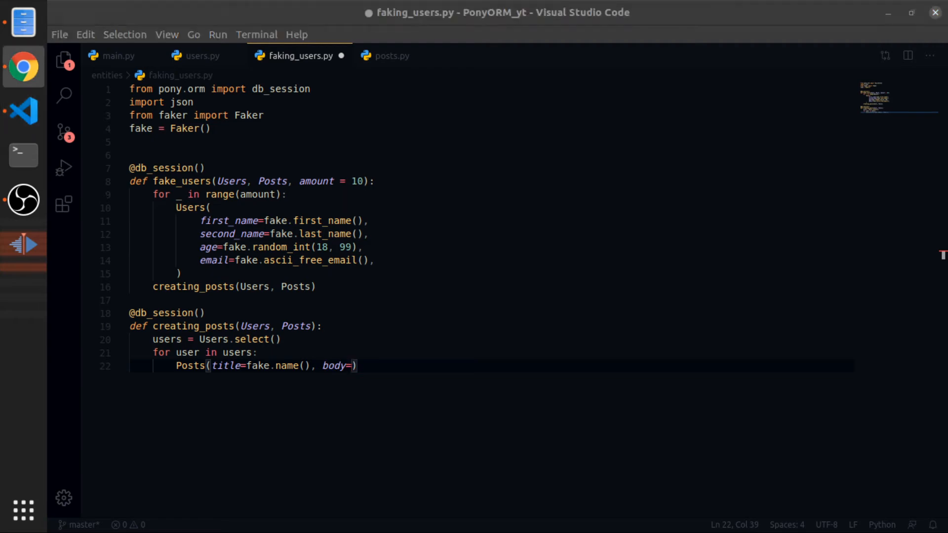
{"action": "type", "text": "fake.paragraphs()"}
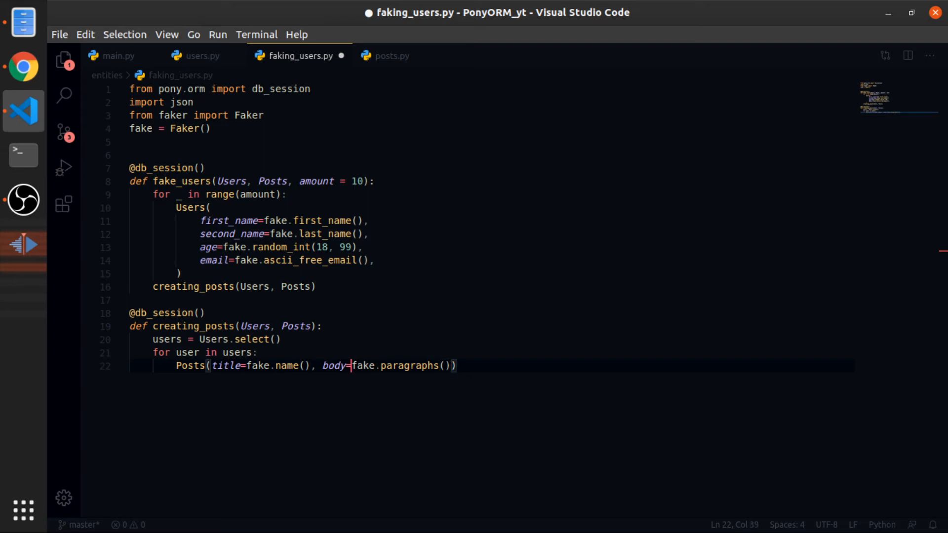
{"action": "type", "text": "'.join("}
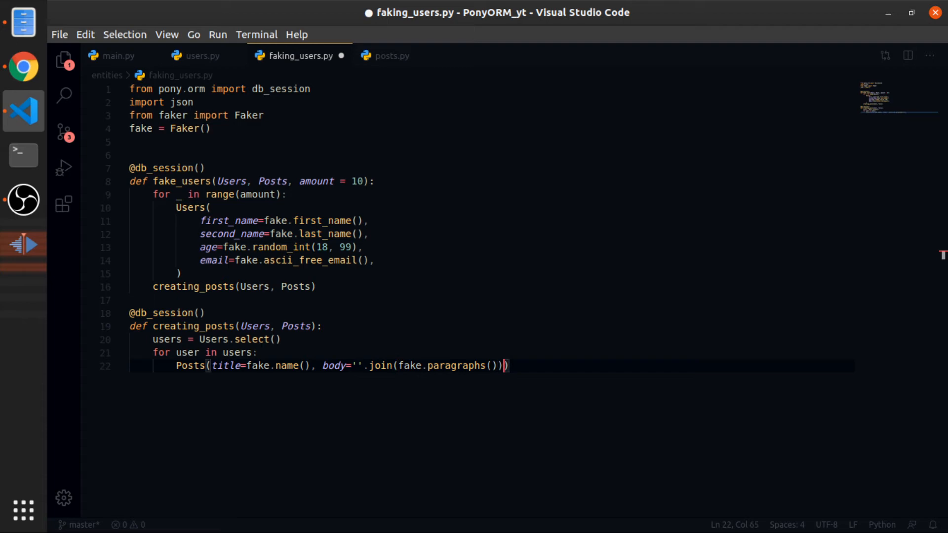
{"action": "type", "text": ","}
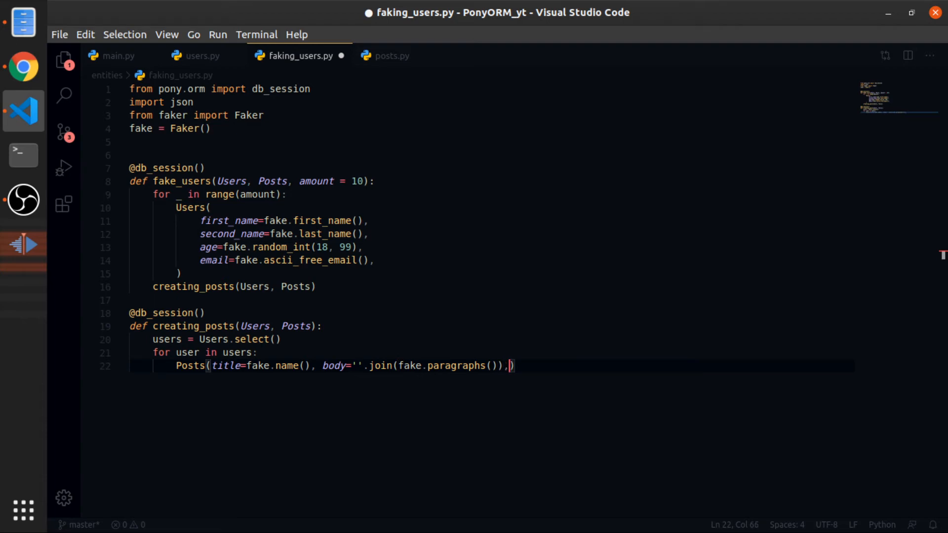
{"action": "type", "text": "user=user"}
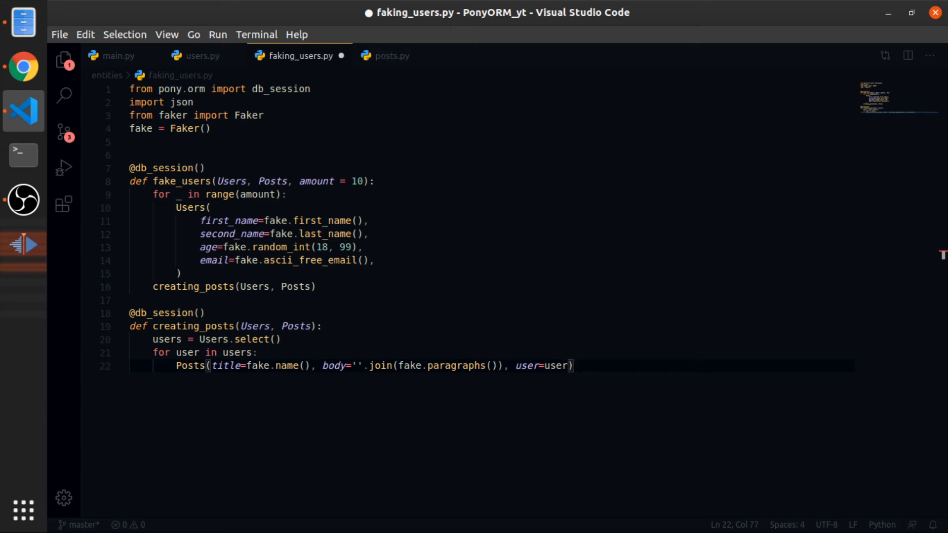
{"action": "key", "text": "ctrl+s"}
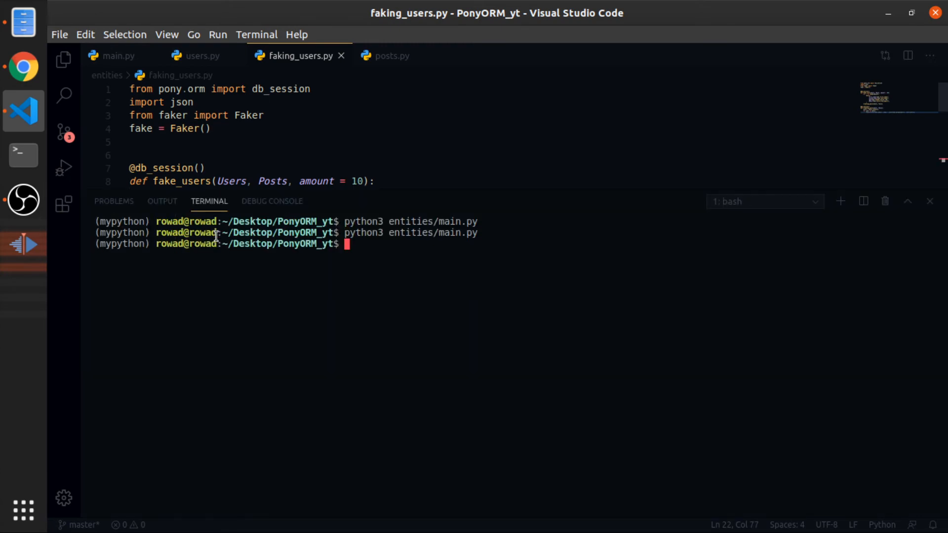
Inspect the users and posts tables: ten rows each, posts tied to user_ids 1–10.
{"action": "left_click", "coordinate": [64, 60]}
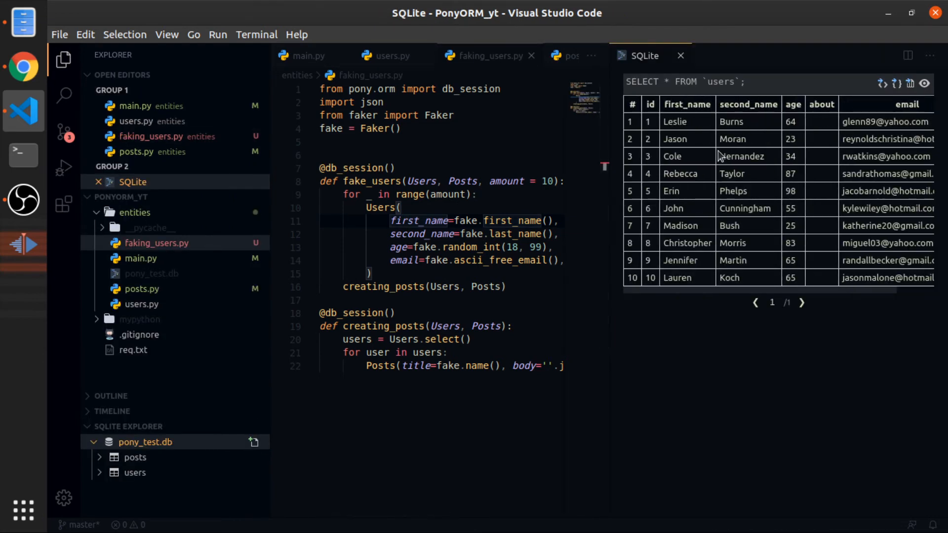
{"action": "left_click", "coordinate": [681, 56]}
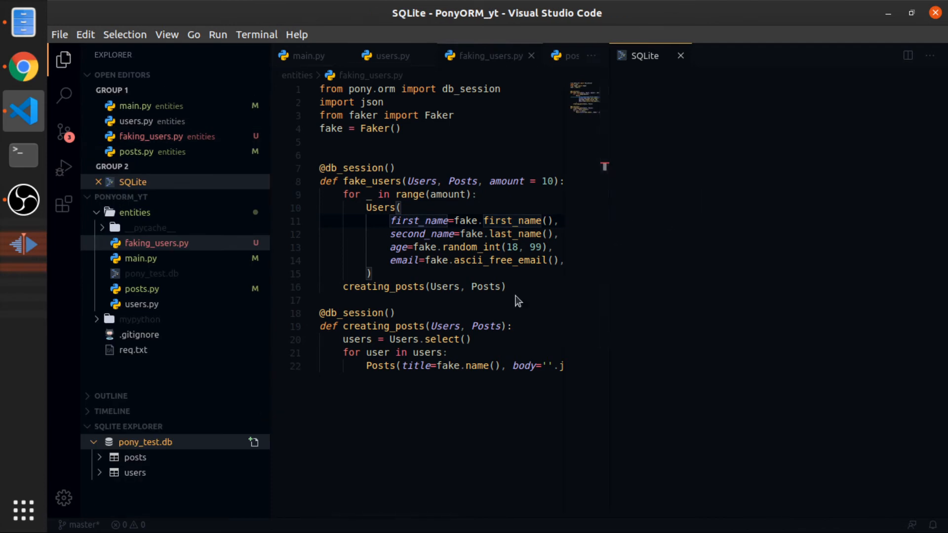
{"action": "left_click", "coordinate": [681, 54]}
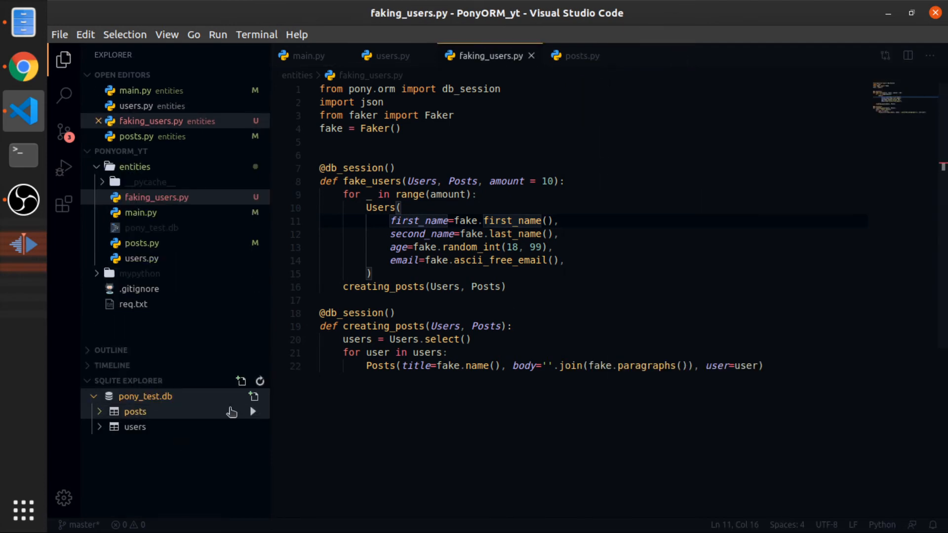
{"action": "left_click", "coordinate": [253, 412]}
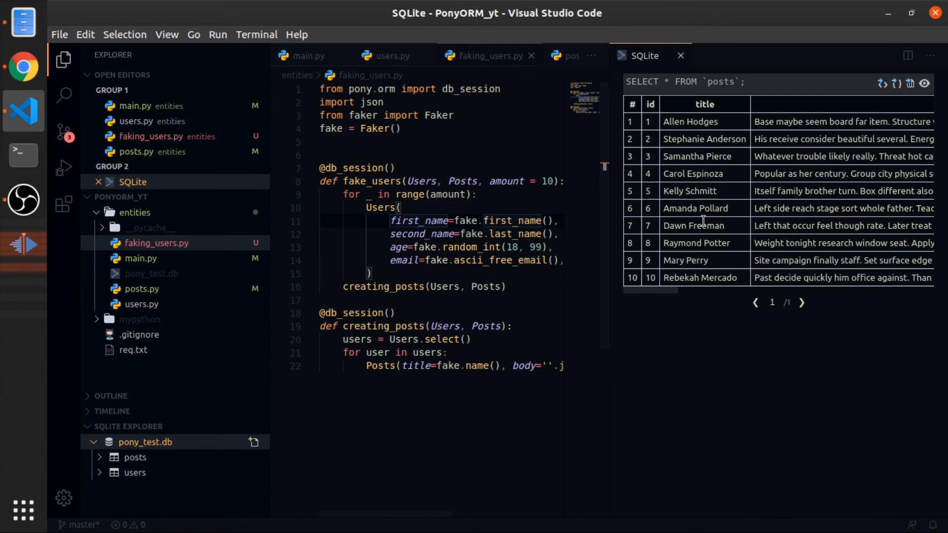
{"action": "mouse_move", "coordinate": [713, 156]}
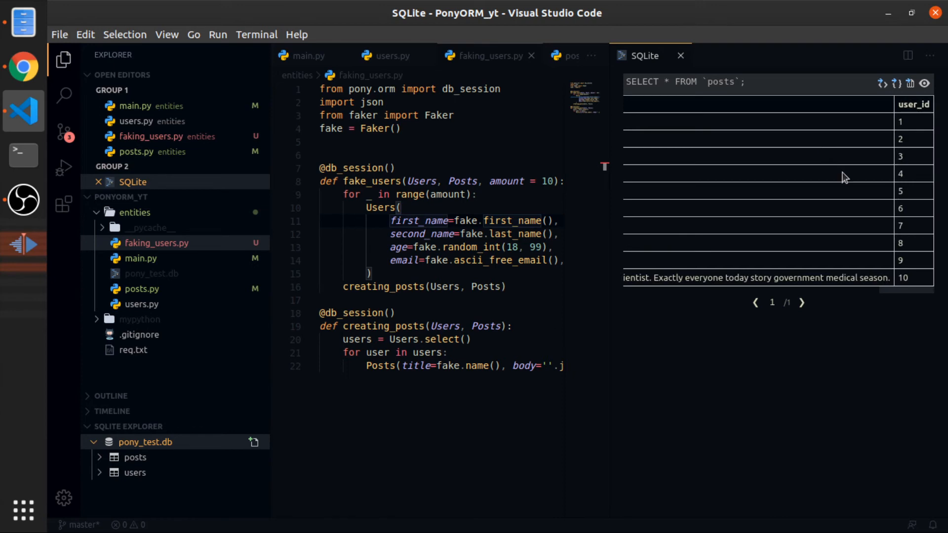
{"action": "mouse_move", "coordinate": [915, 227]}
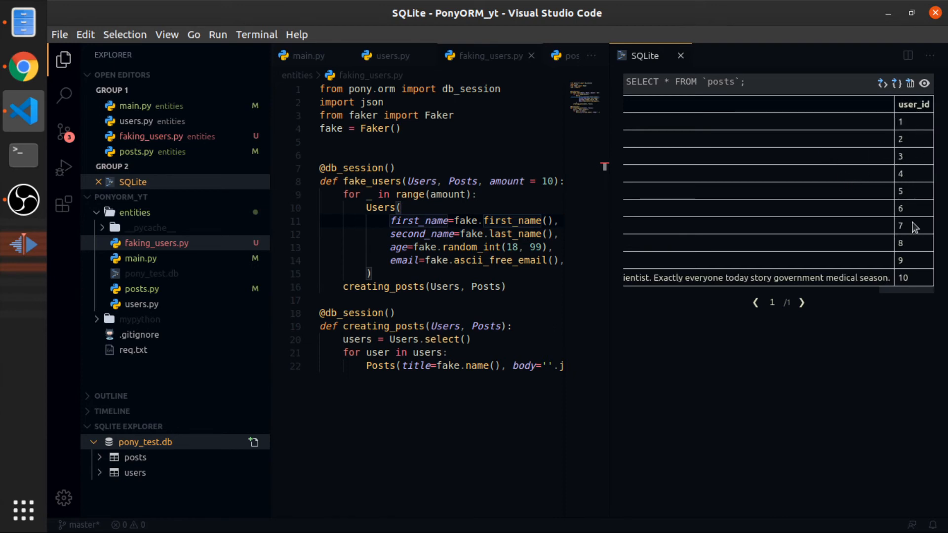
{"action": "mouse_move", "coordinate": [901, 204]}
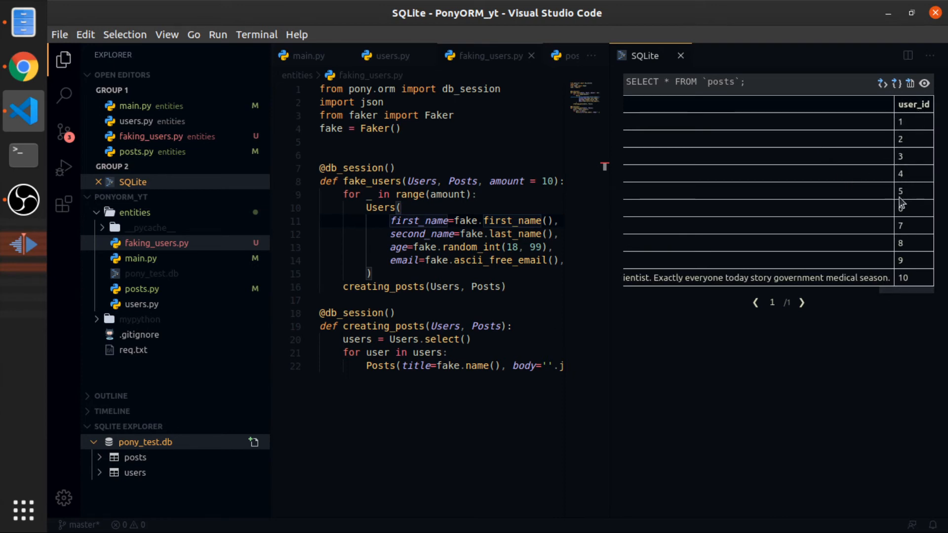
{"action": "mouse_move", "coordinate": [681, 56]}
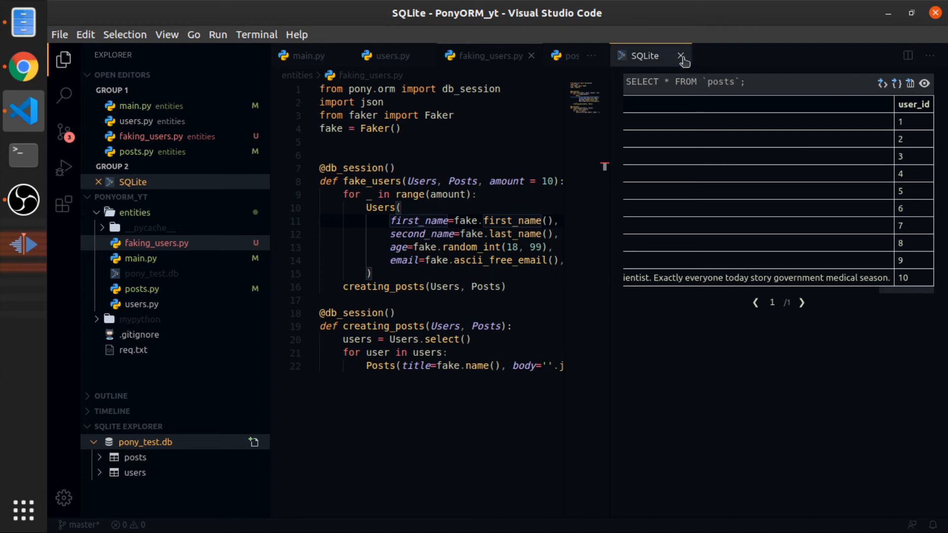
{"action": "mouse_move", "coordinate": [682, 56]}
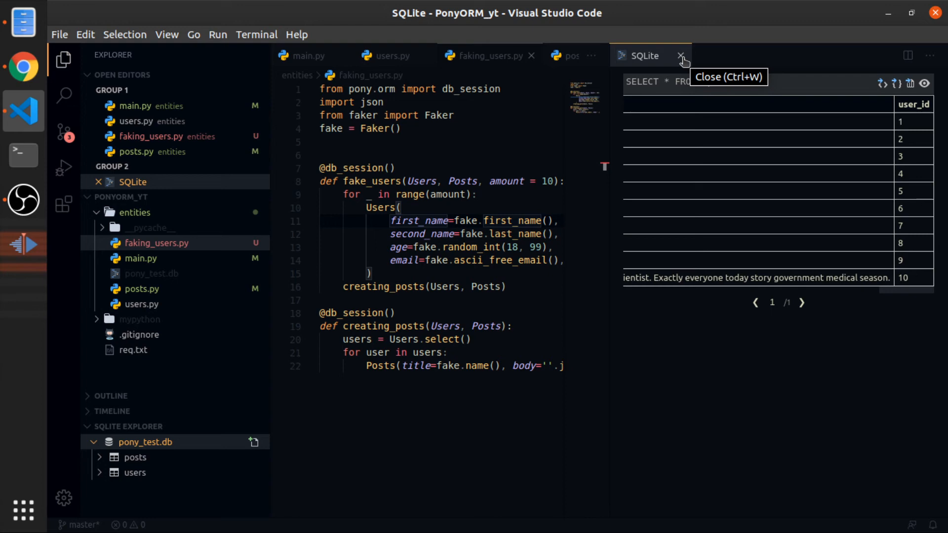
{"action": "left_click", "coordinate": [682, 56]}
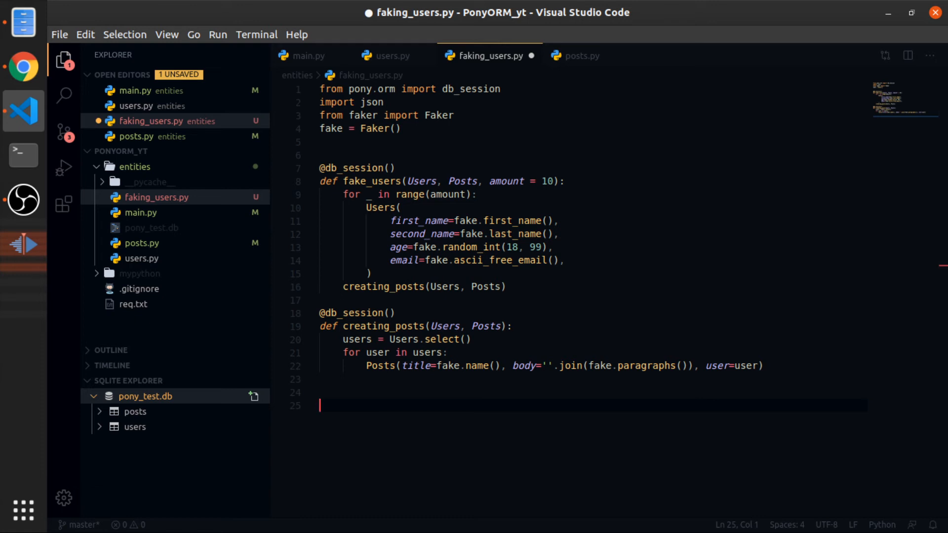
{"action": "type", "text": "@db_session("}
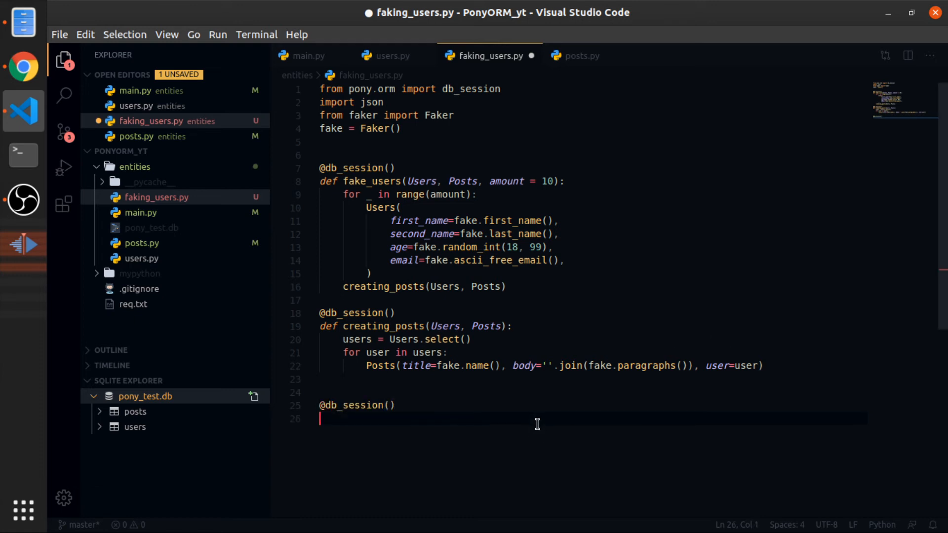
{"action": "type", "text": "def"}
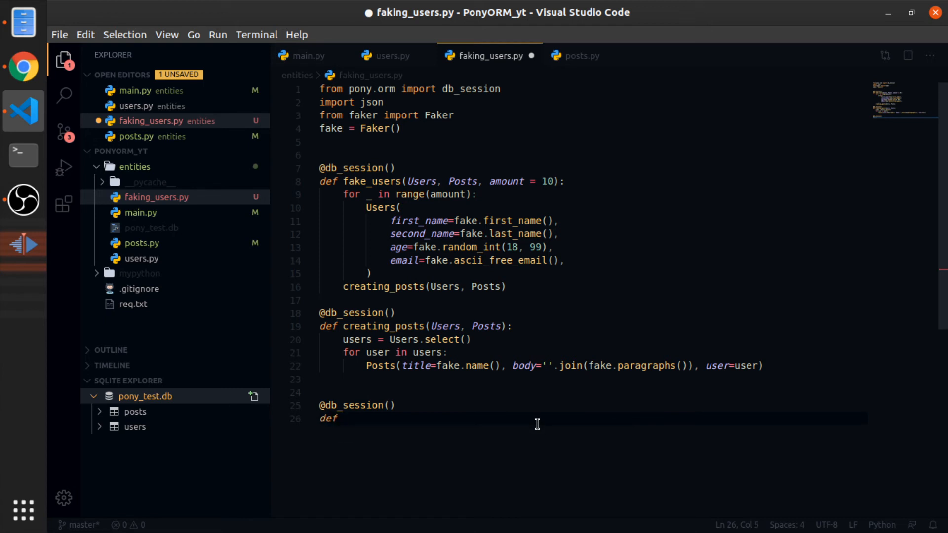
{"action": "type", "text": "get_users_posts(Users,"}
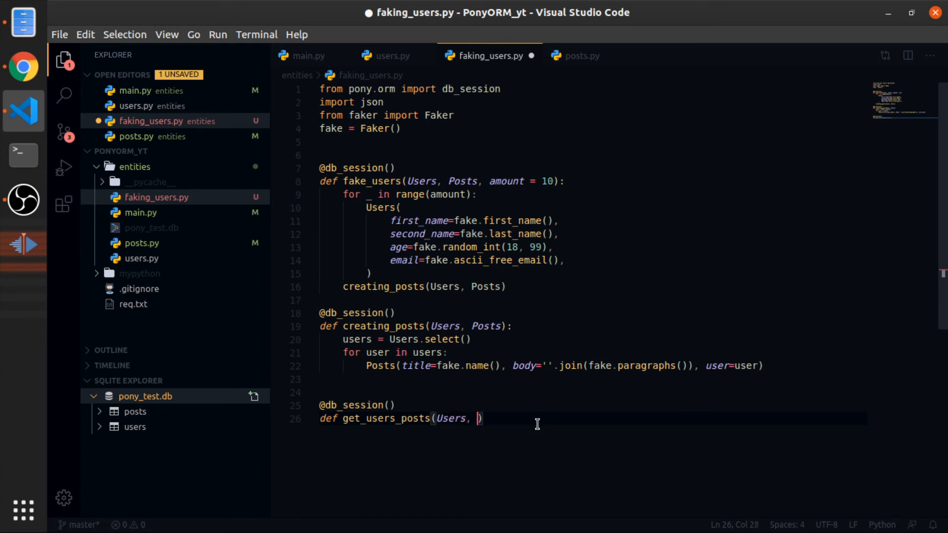
{"action": "type", "text": "Posts):"}
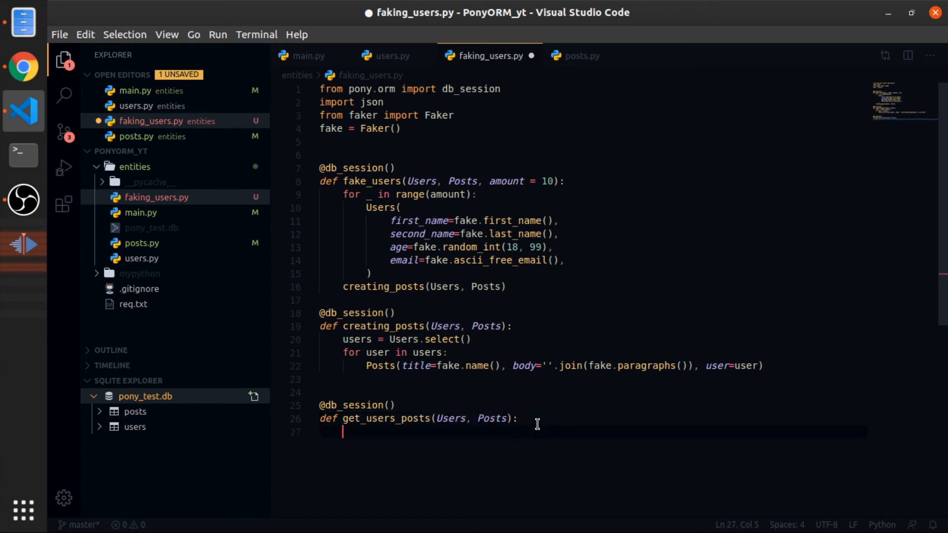
{"action": "type", "text": "print("}
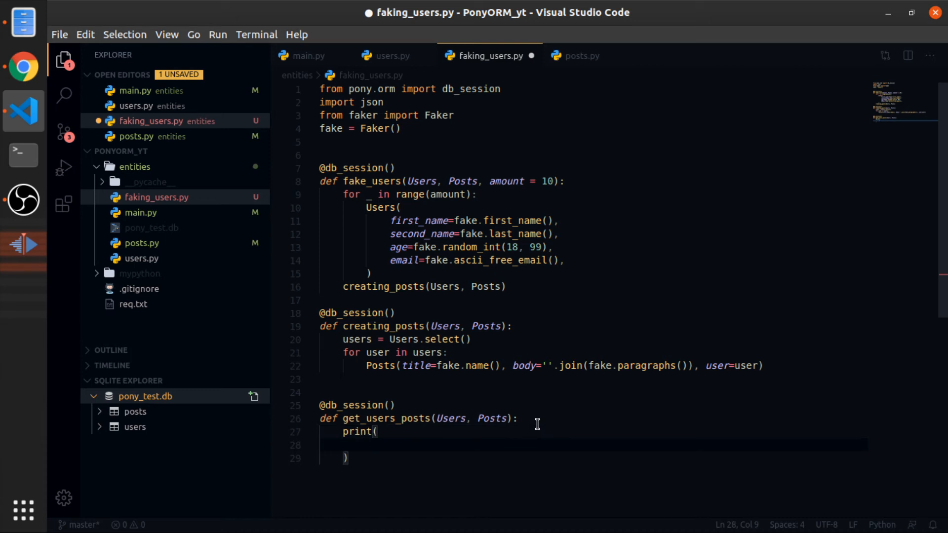
{"action": "type", "text": "join."}
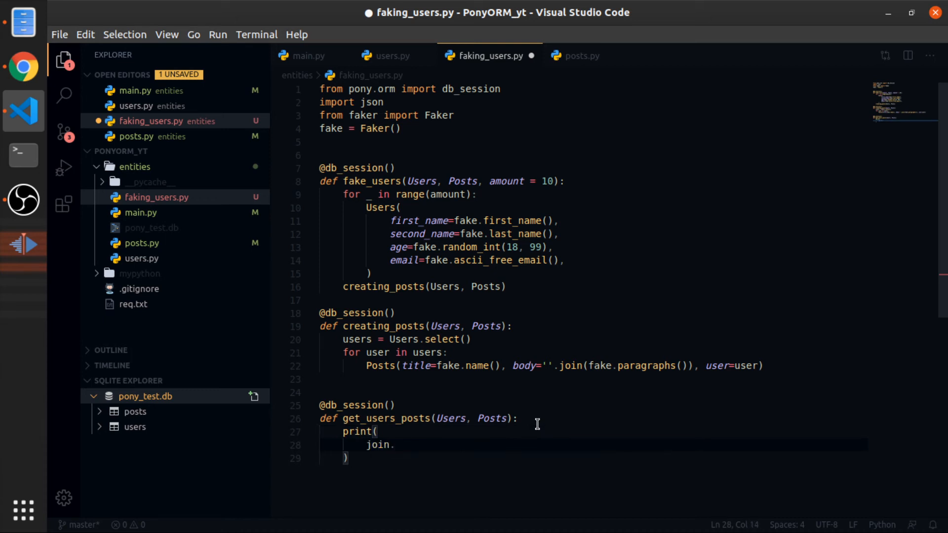
{"action": "type", "text": "dumps({})"}
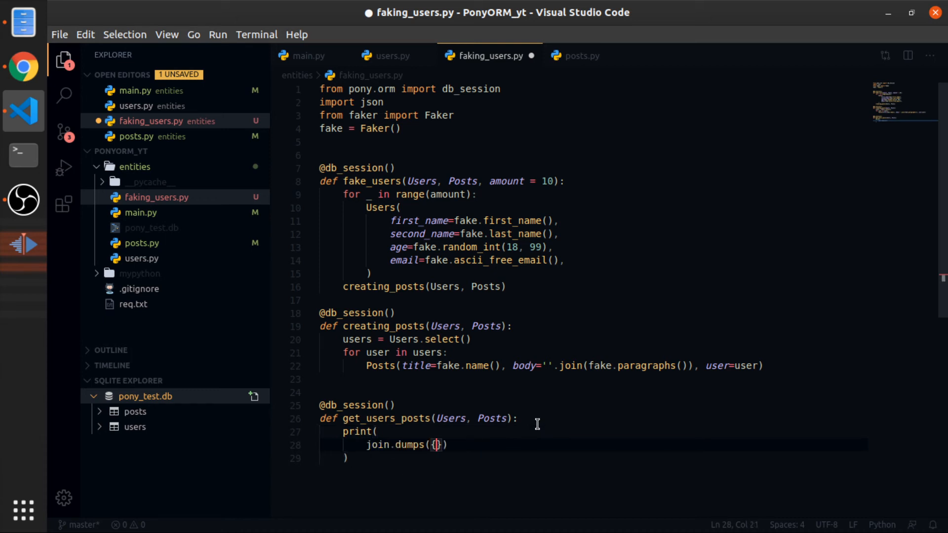
{"action": "type", "text": "'data': ["}
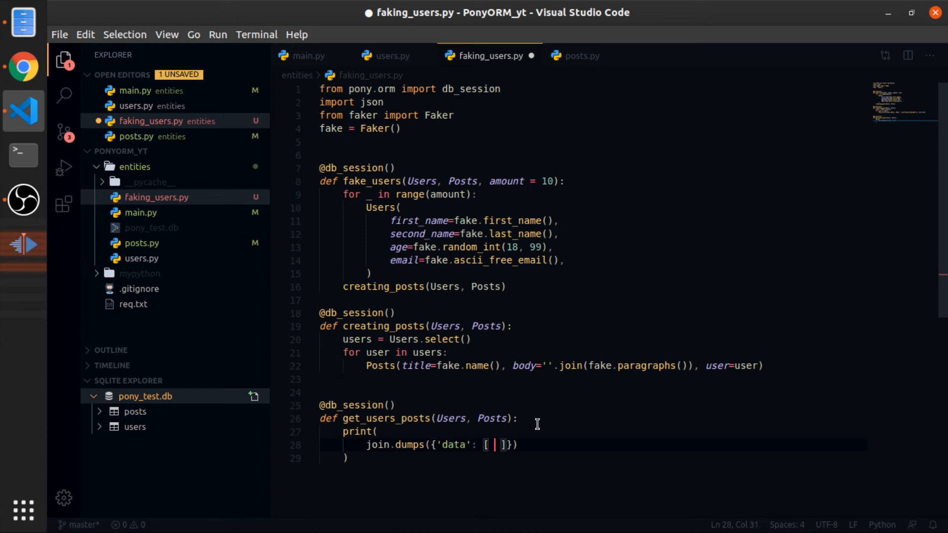
{"action": "type", "text": "for p"}
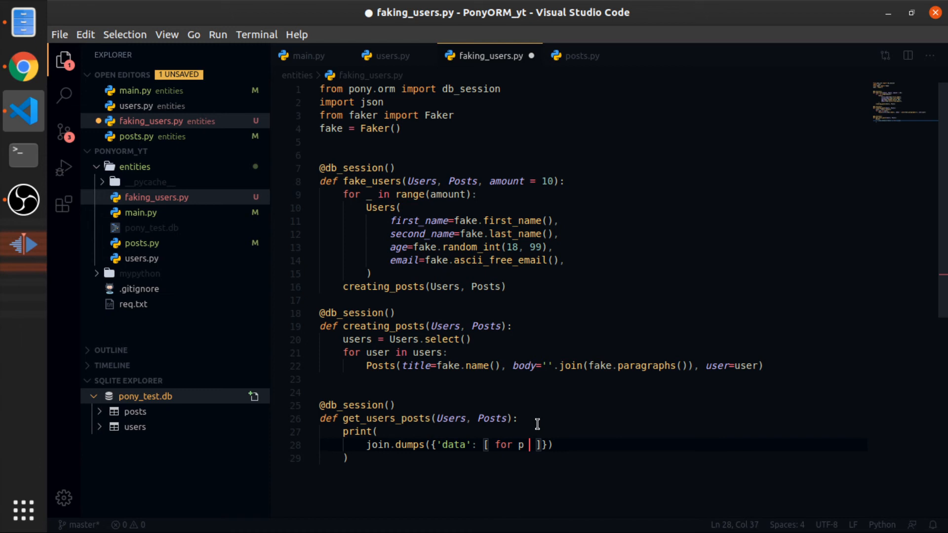
{"action": "type", "text": "in Posts"}
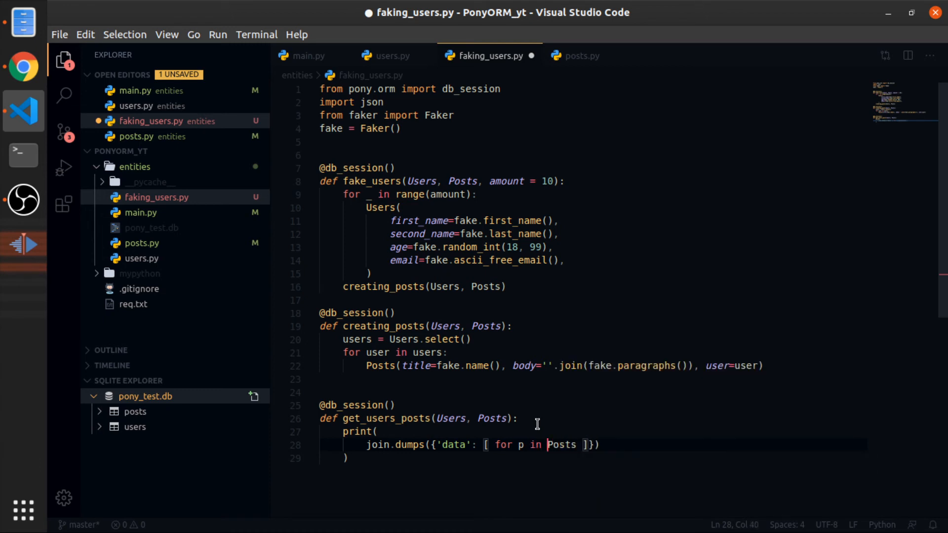
Remove the Users parameter and complete the comprehension with p.user.to_dict() over Posts.select().
{"action": "double_click", "coordinate": [450, 418]}
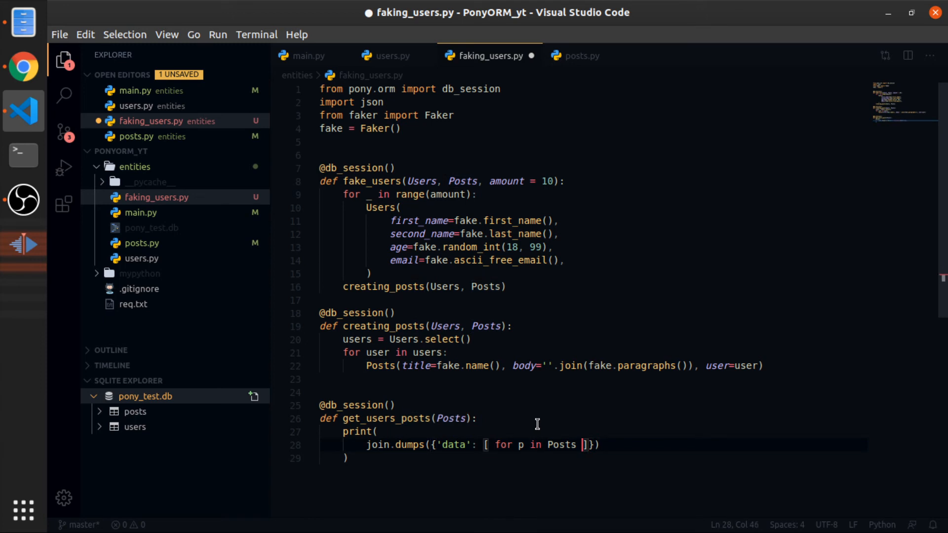
{"action": "key", "text": "Backspace"}
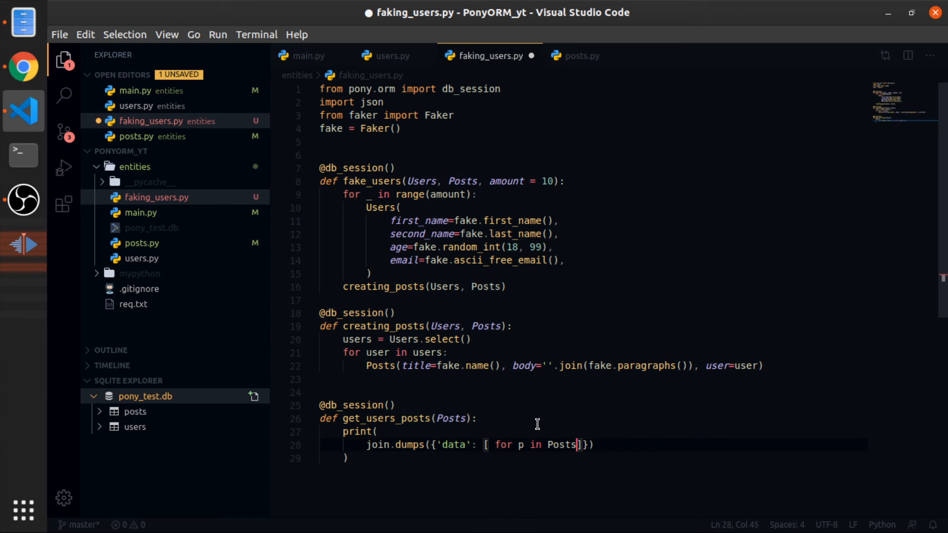
{"action": "type", "text": ".selet"}
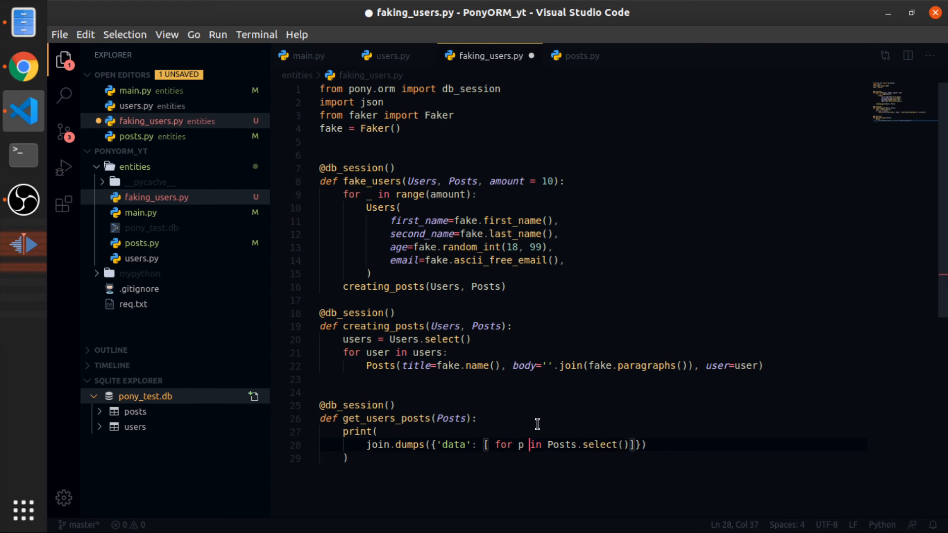
{"action": "type", "text": "p.user"}
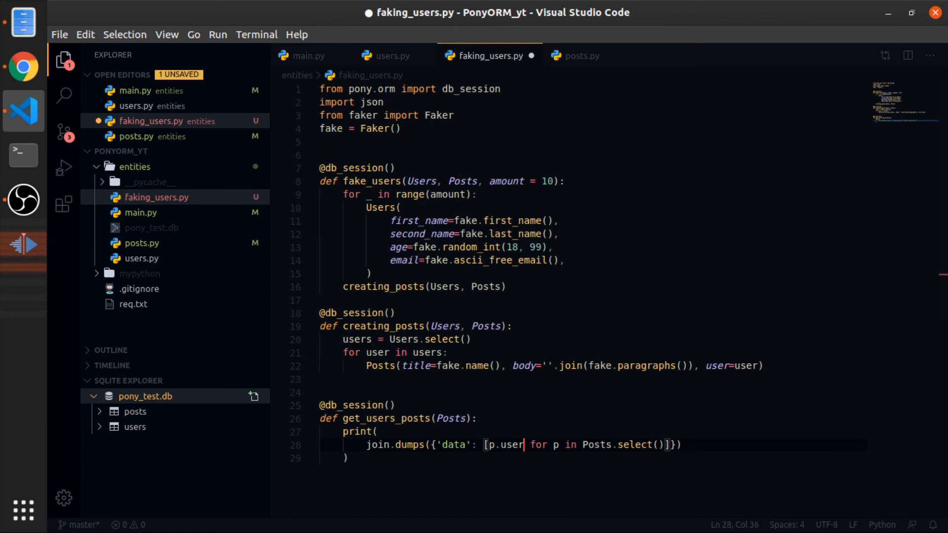
{"action": "type", "text": "to_dict("}
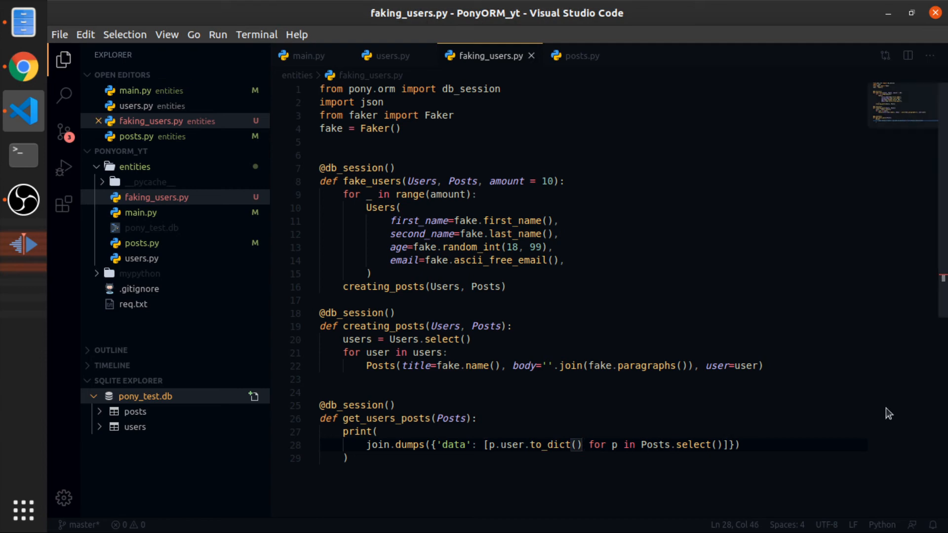
{"action": "scroll", "scroll_direction": "down", "scroll_amount": 3}
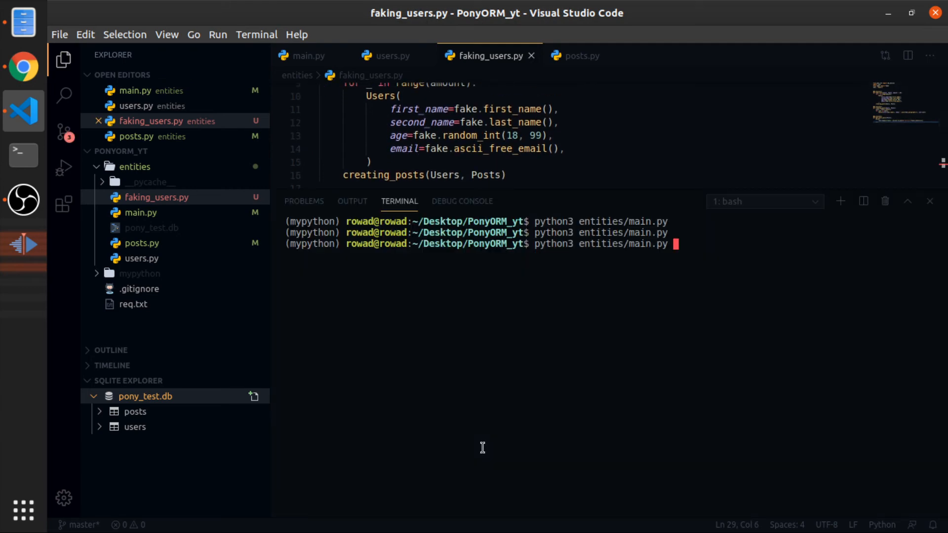
{"action": "left_click", "coordinate": [930, 201]}
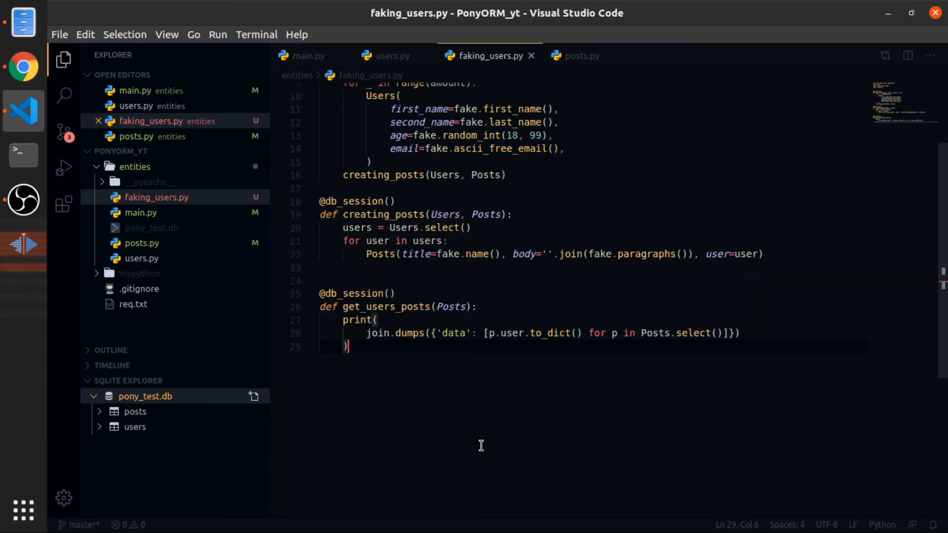
Add get_users_posts to main.py's faking_users import and call it with posts_class.
{"action": "double_click", "coordinate": [386, 307]}
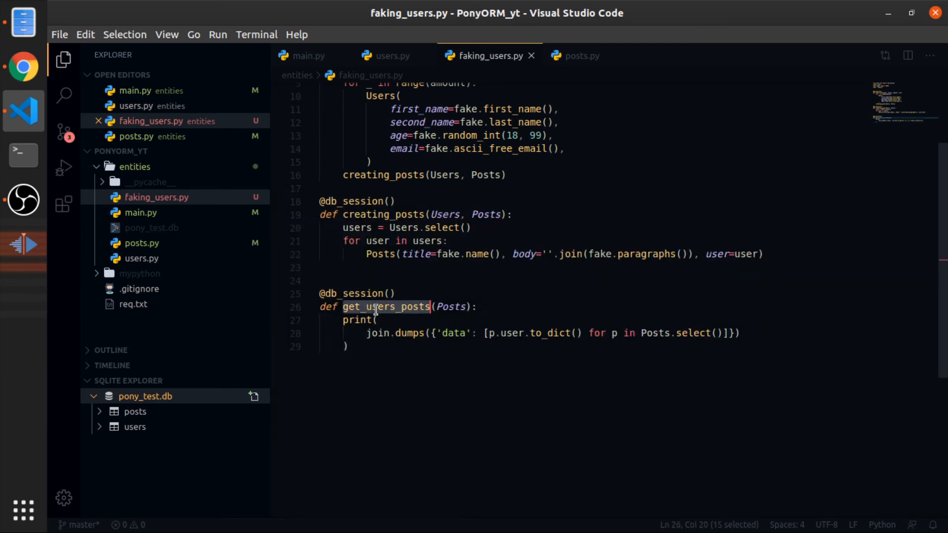
{"action": "left_click", "coordinate": [308, 56]}
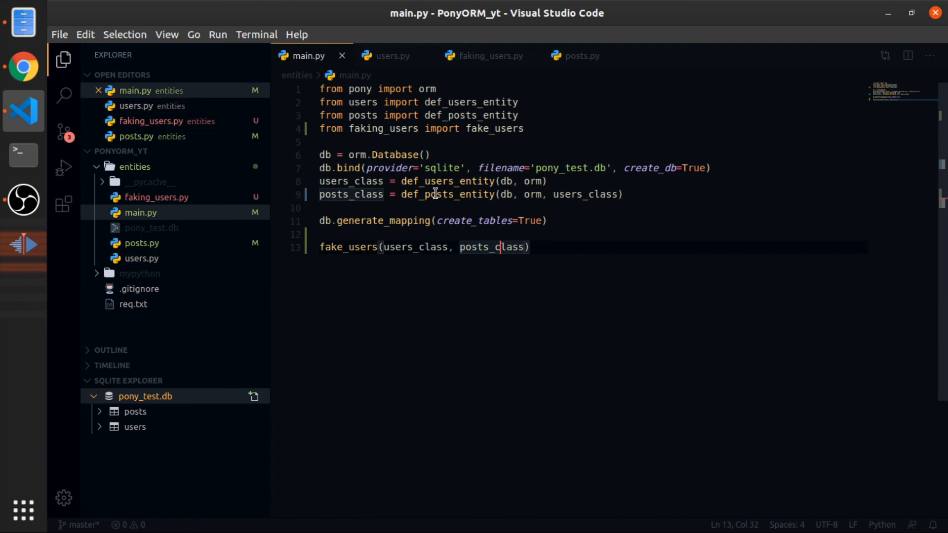
{"action": "type", "text": ", get_users_posts"}
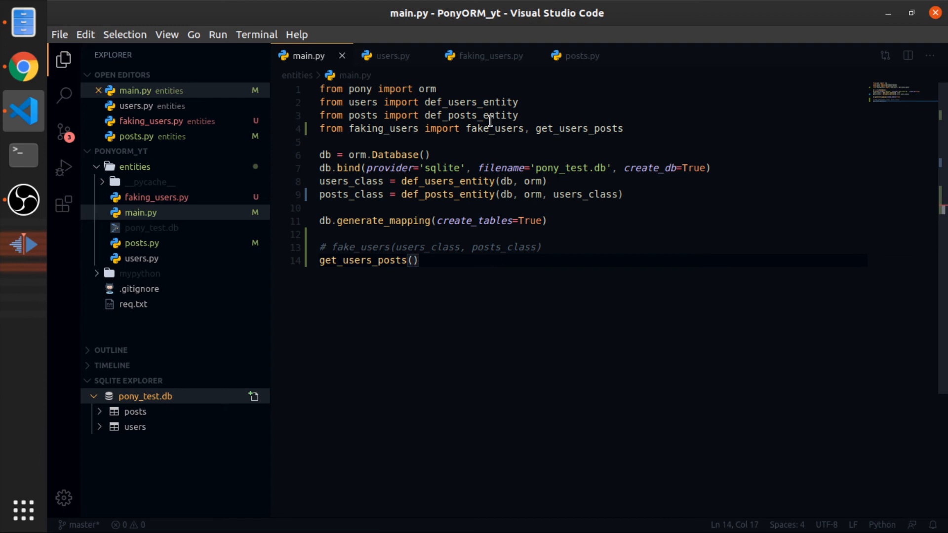
{"action": "type", "text": "posts_class"}
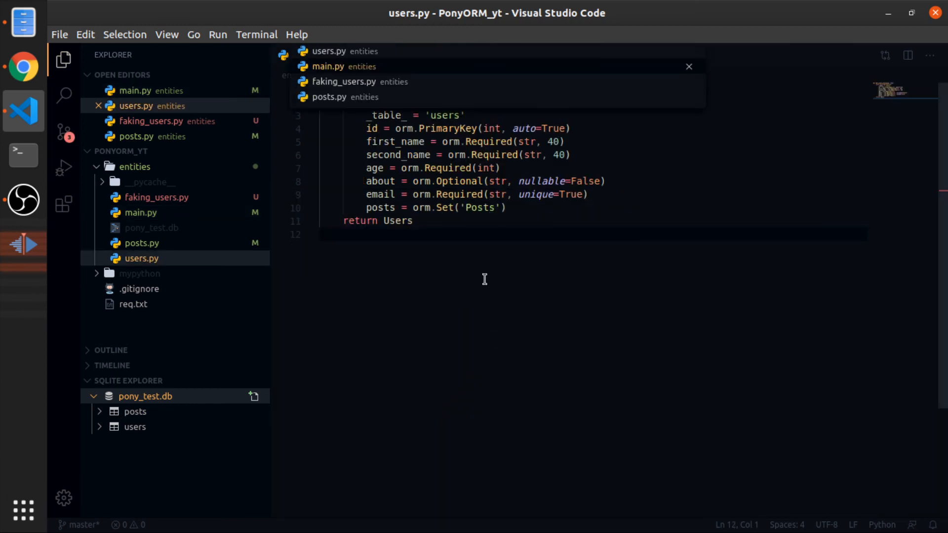
Back in faking_users.py, search for 'join' to find the join.dumps typo.
{"action": "left_click", "coordinate": [344, 81]}
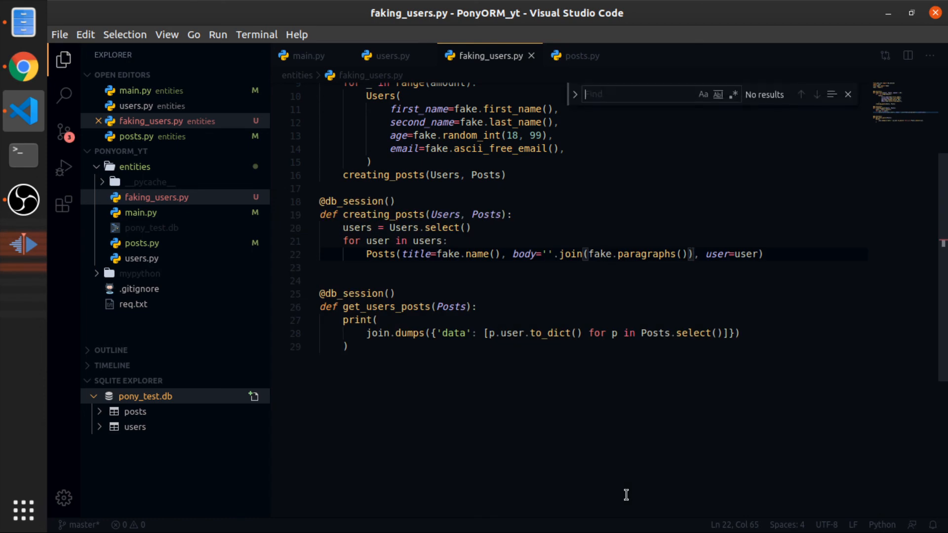
{"action": "type", "text": "join"}
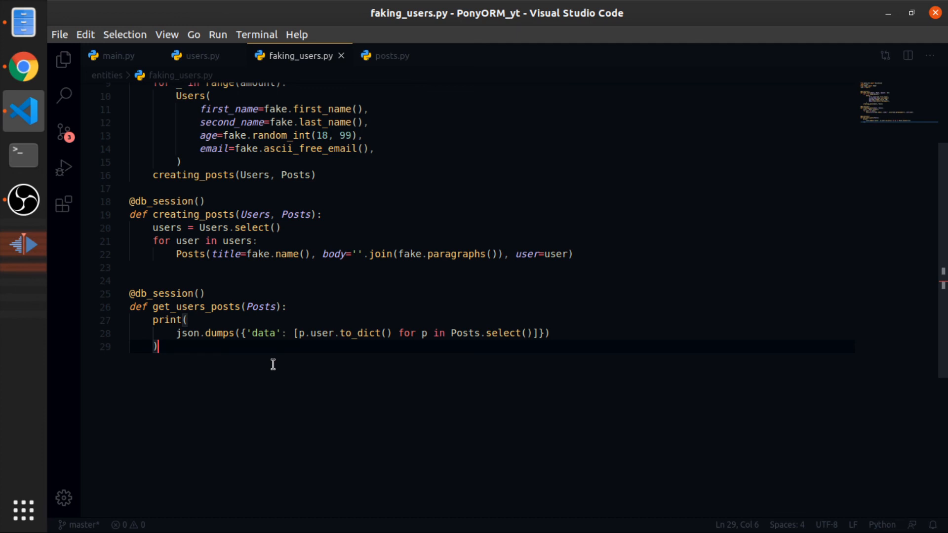
{"action": "mouse_move", "coordinate": [259, 341]}
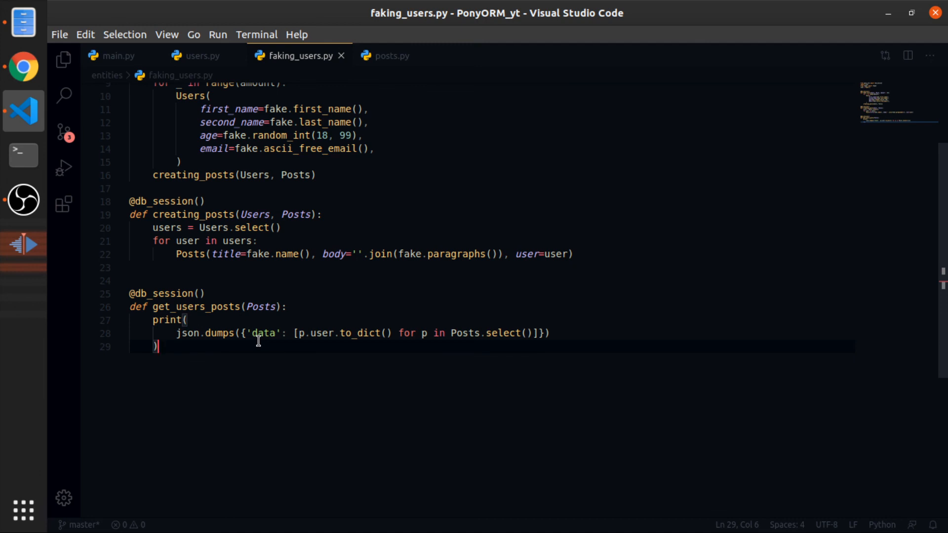
{"action": "scroll", "scroll_direction": "up", "scroll_amount": 3}
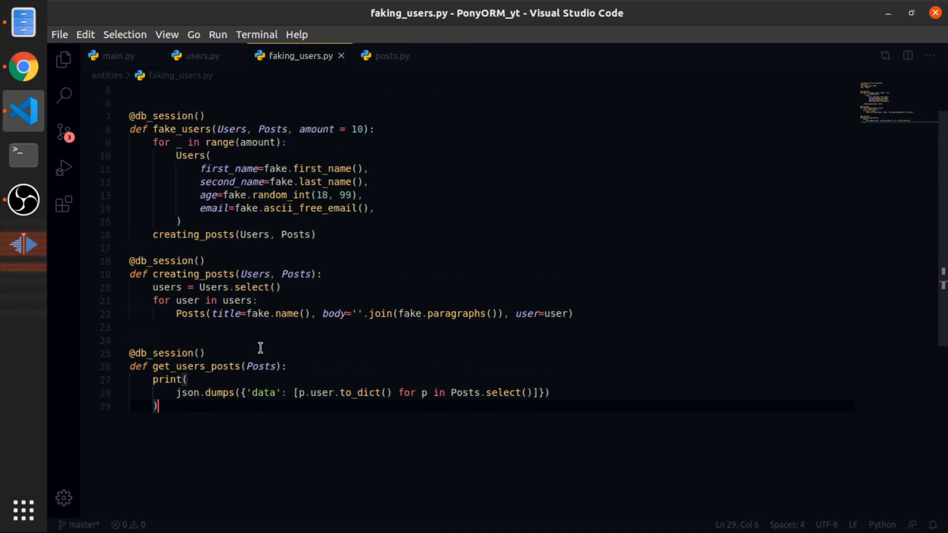
{"action": "mouse_move", "coordinate": [260, 402]}
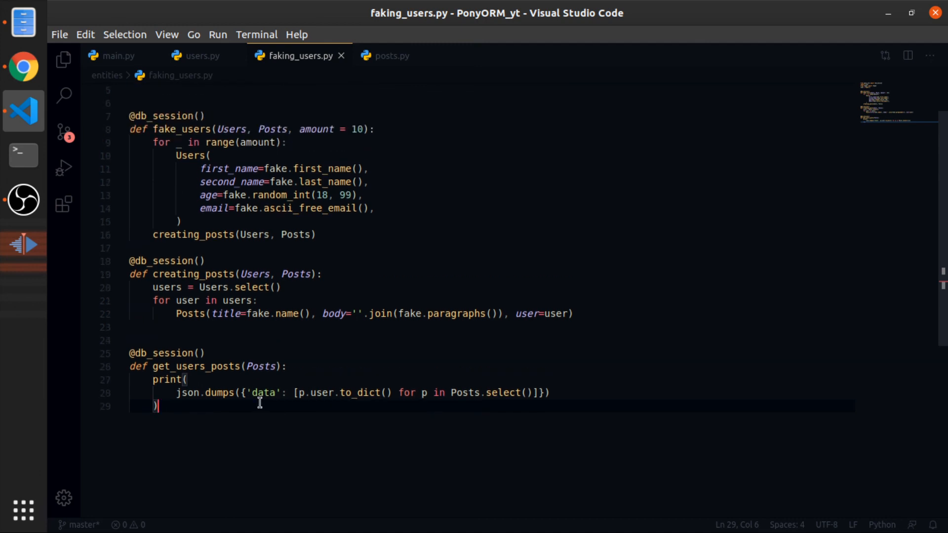
{"action": "mouse_move", "coordinate": [308, 336]}
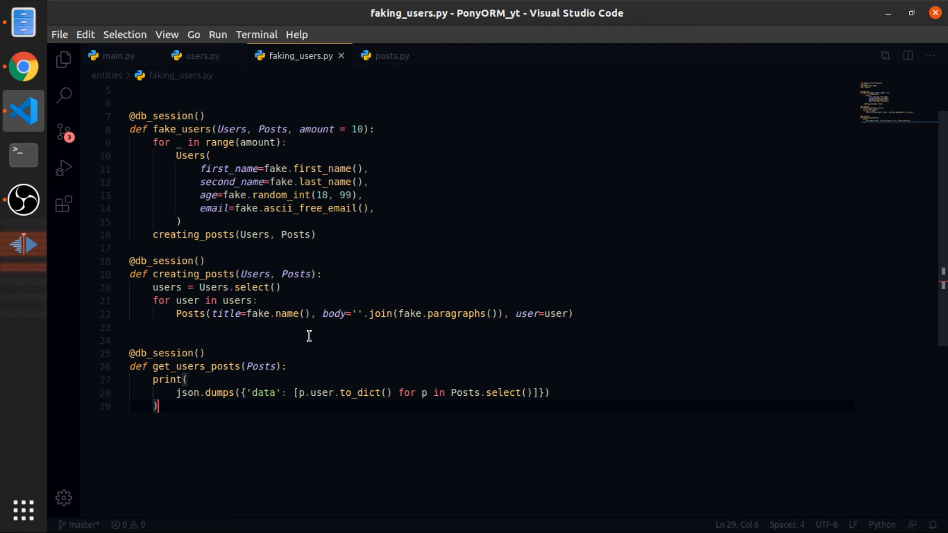
{"action": "mouse_move", "coordinate": [259, 283]}
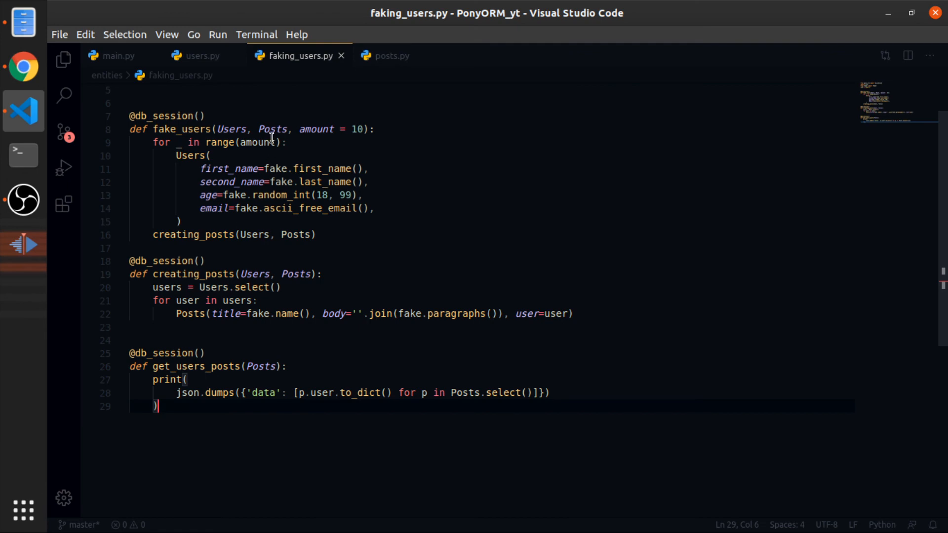
{"action": "scroll", "scroll_direction": "up", "scroll_amount": 3}
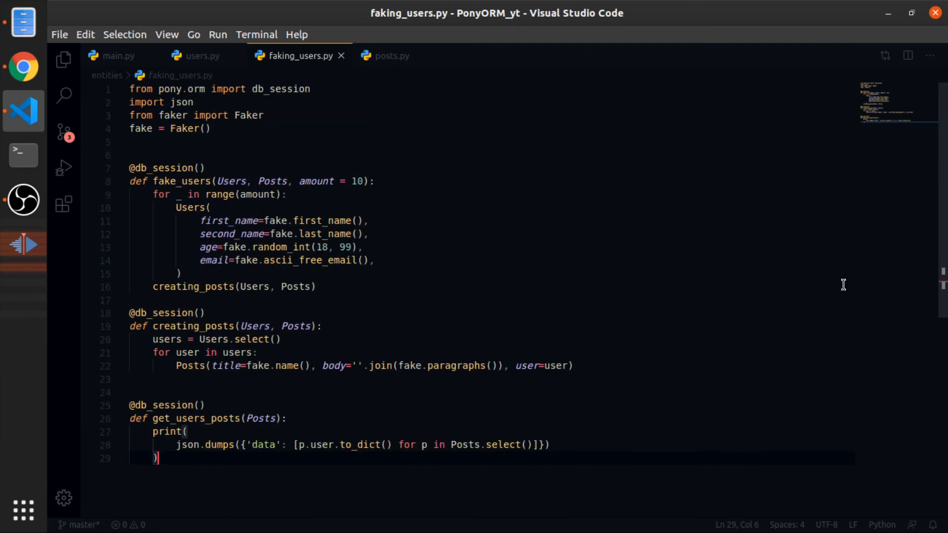